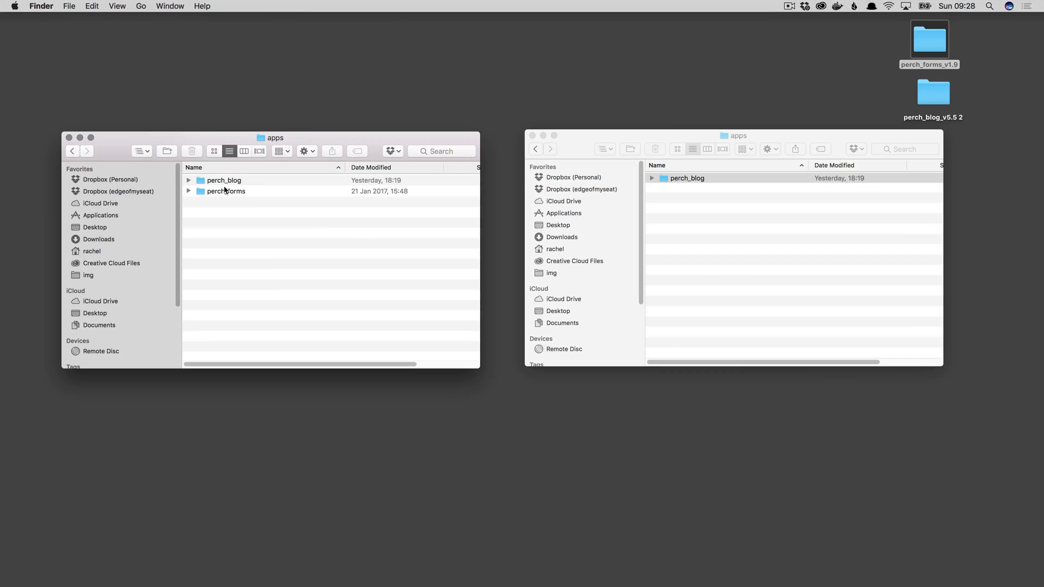
Browse into the perch_blog app's templates folder in Finder.
{"action": "double_click", "coordinate": [223, 180]}
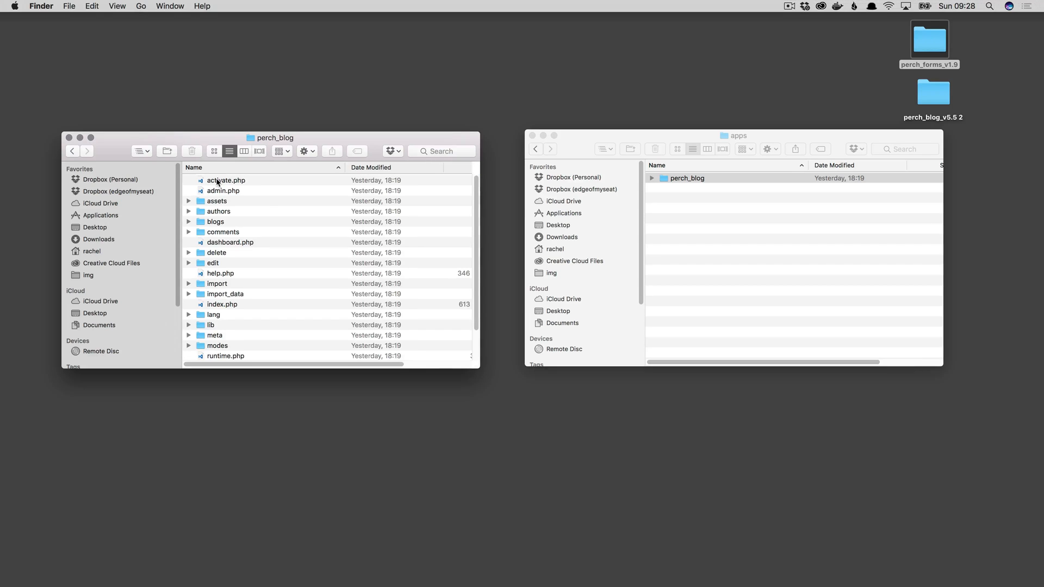
{"action": "scroll", "scroll_direction": "down", "scroll_amount": 3}
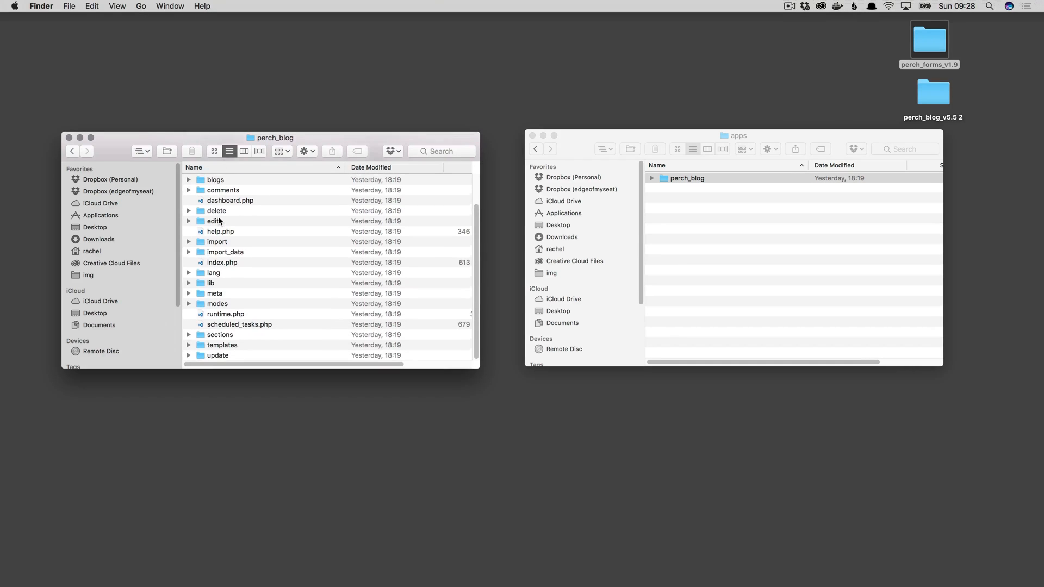
{"action": "double_click", "coordinate": [222, 344]}
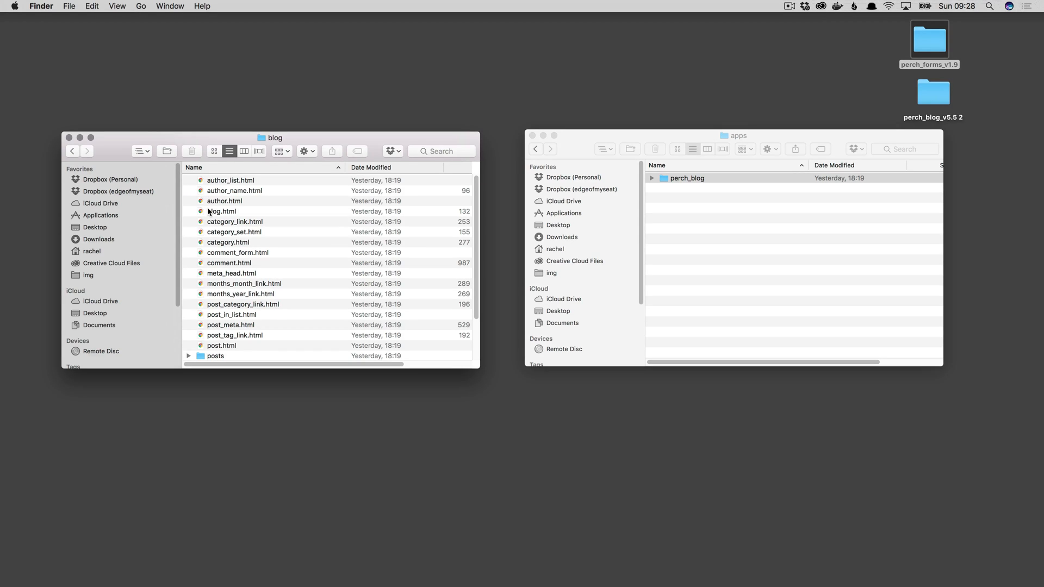
Return to the site's perch folder and open its templates folder.
{"action": "left_click", "coordinate": [71, 151]}
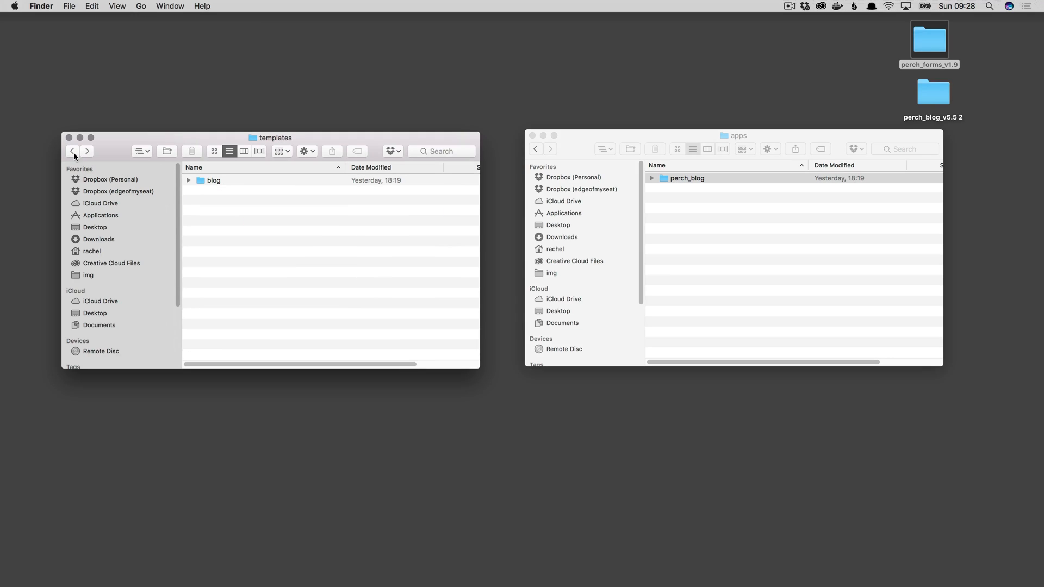
{"action": "left_click", "coordinate": [213, 180]}
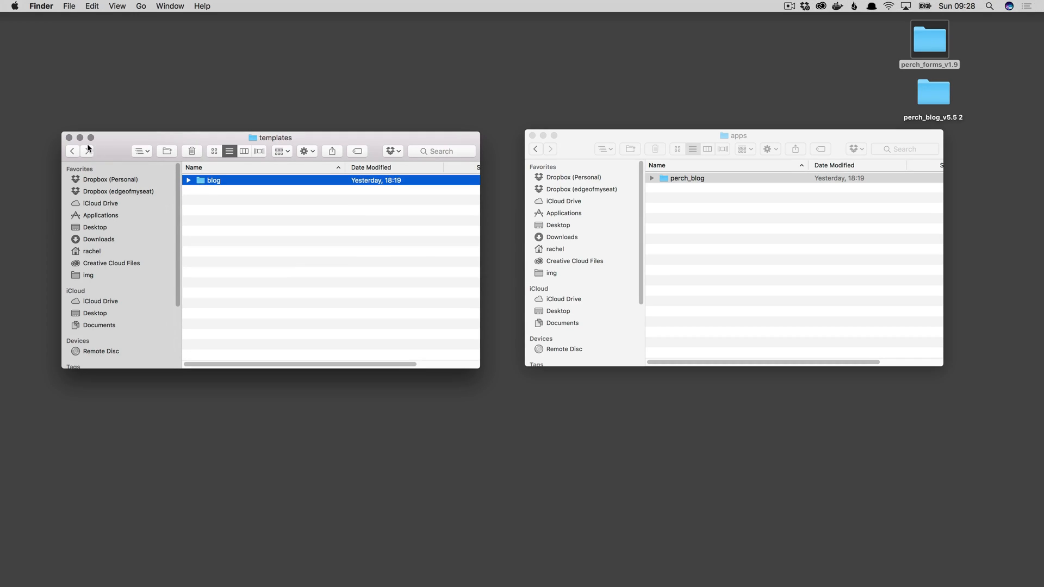
{"action": "left_click", "coordinate": [72, 151]}
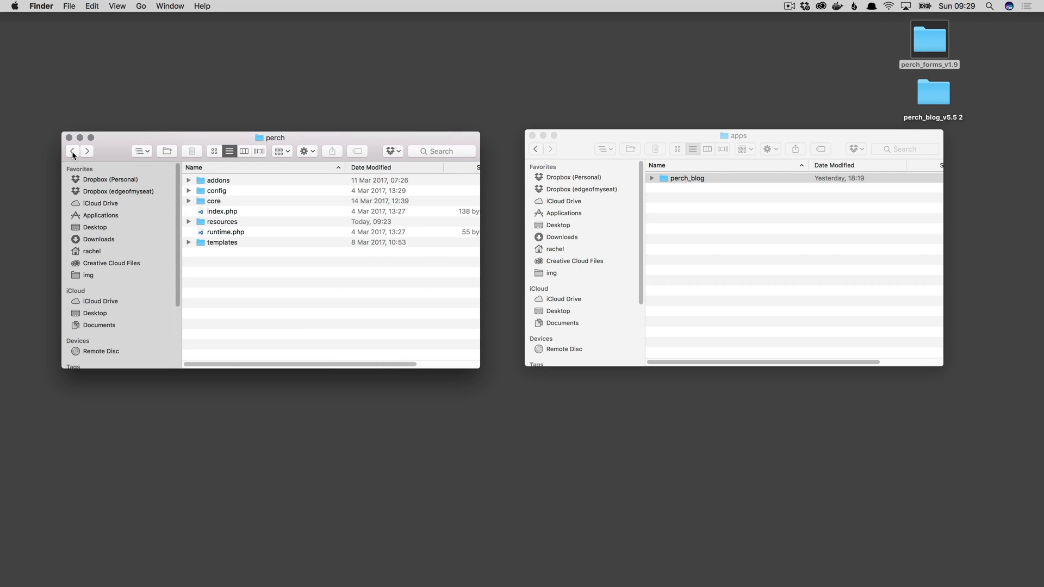
{"action": "left_click", "coordinate": [222, 242]}
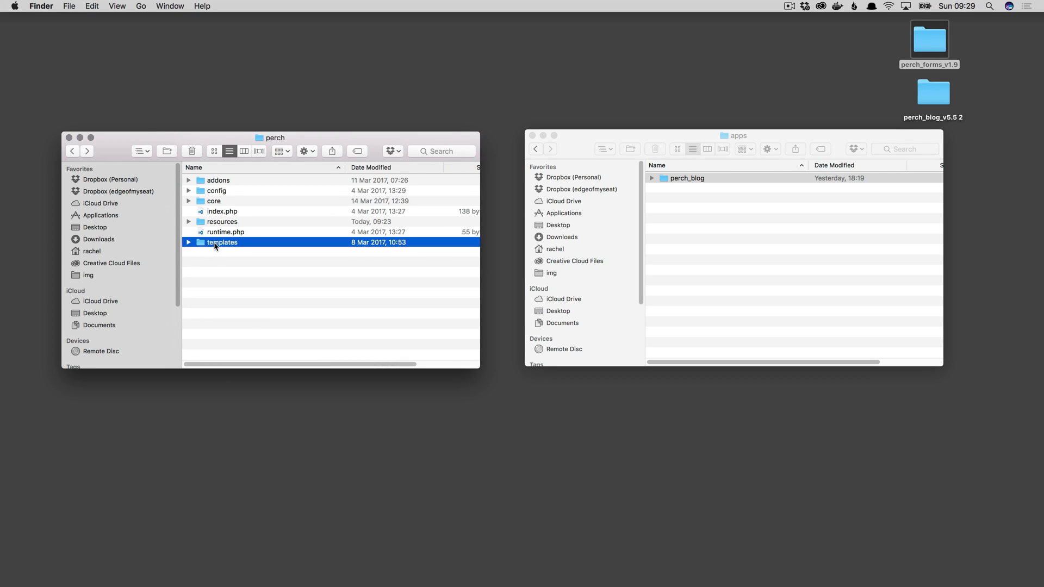
{"action": "double_click", "coordinate": [222, 241]}
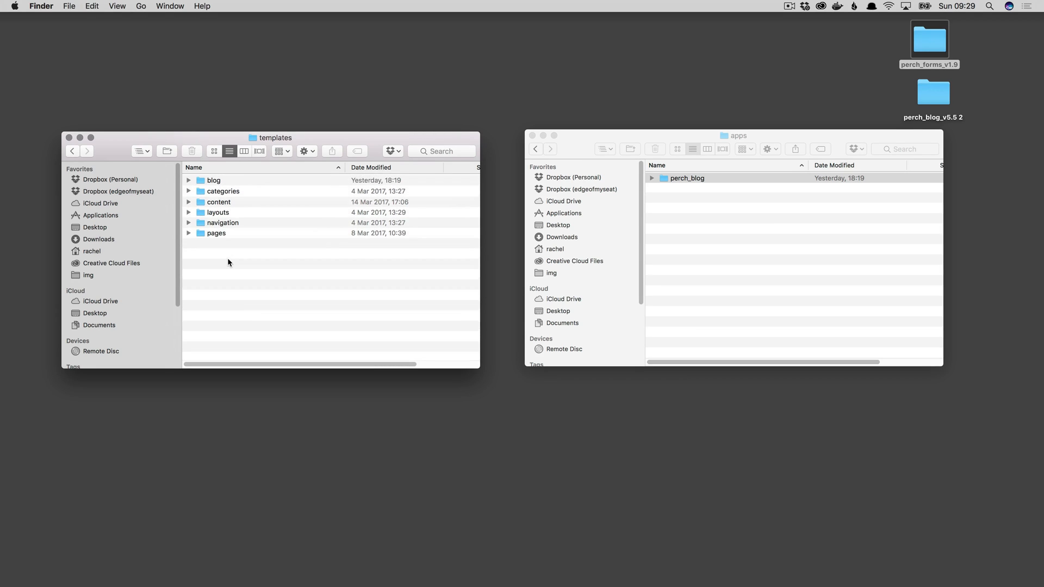
{"action": "mouse_move", "coordinate": [208, 219]}
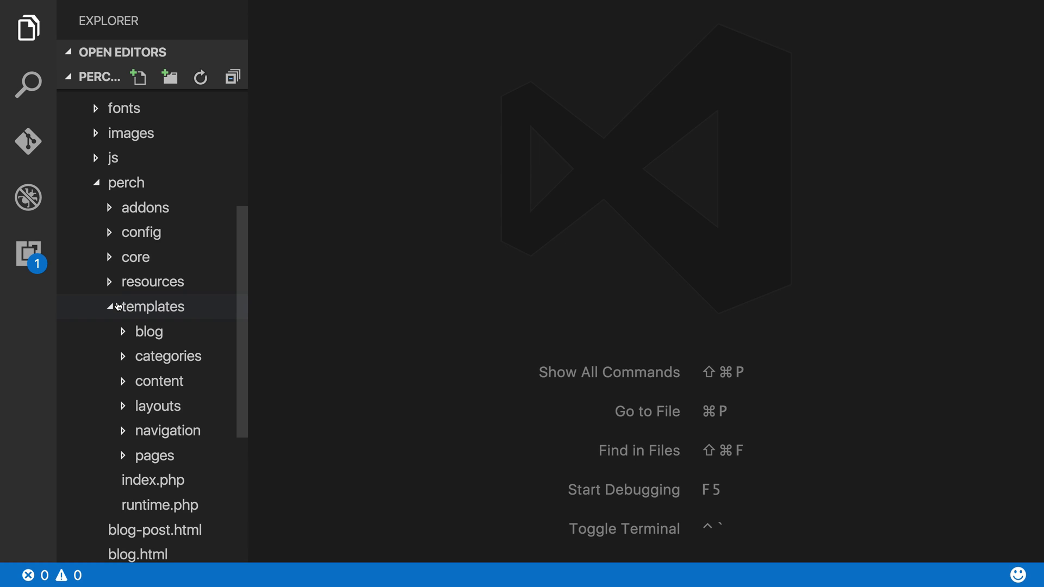
Open templates > blog > post.html and scroll through its h-entry markup.
{"action": "left_click", "coordinate": [149, 332]}
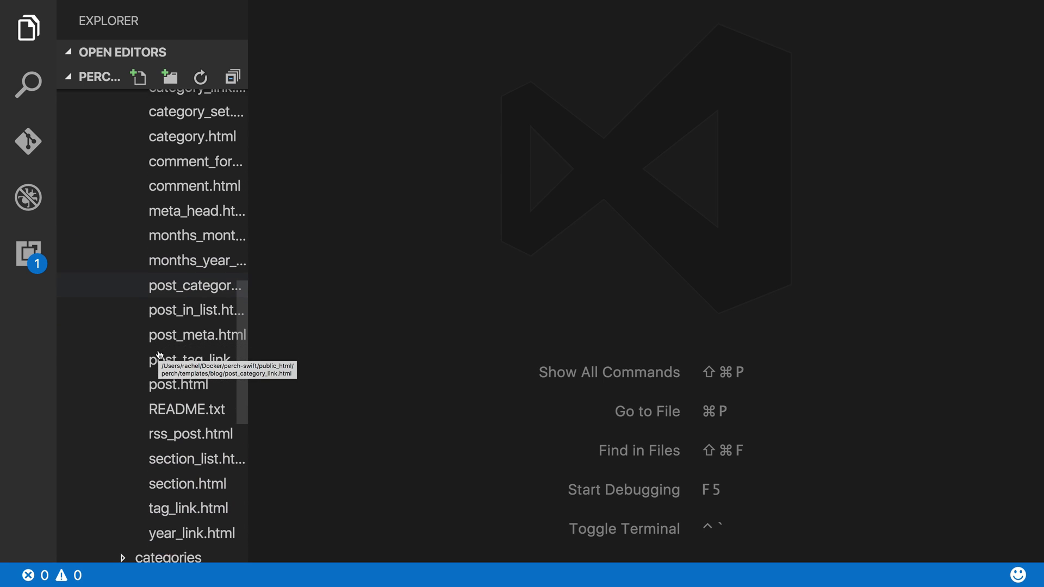
{"action": "scroll", "scroll_direction": "down", "scroll_amount": 3}
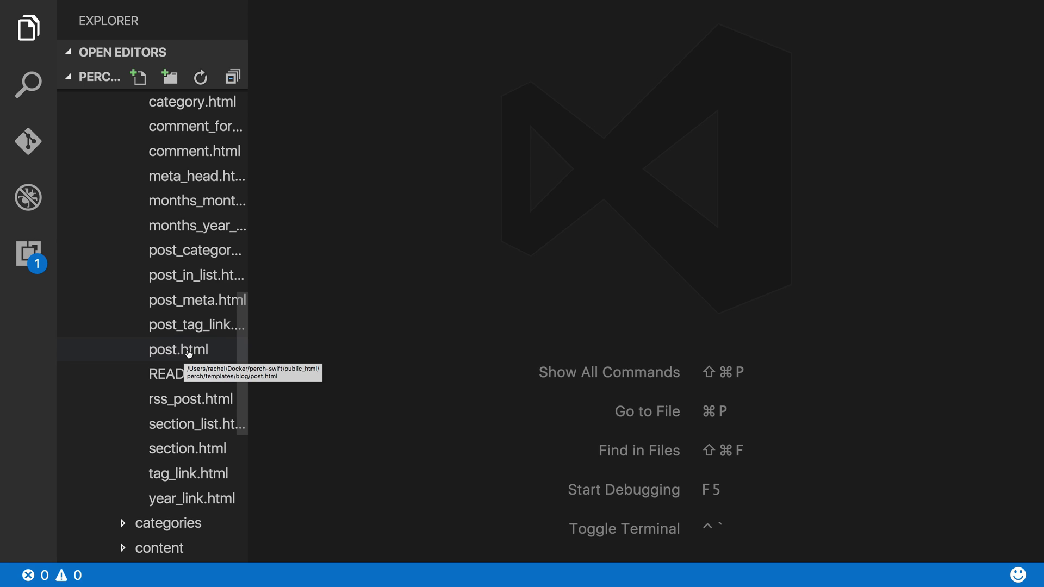
{"action": "left_click", "coordinate": [178, 349]}
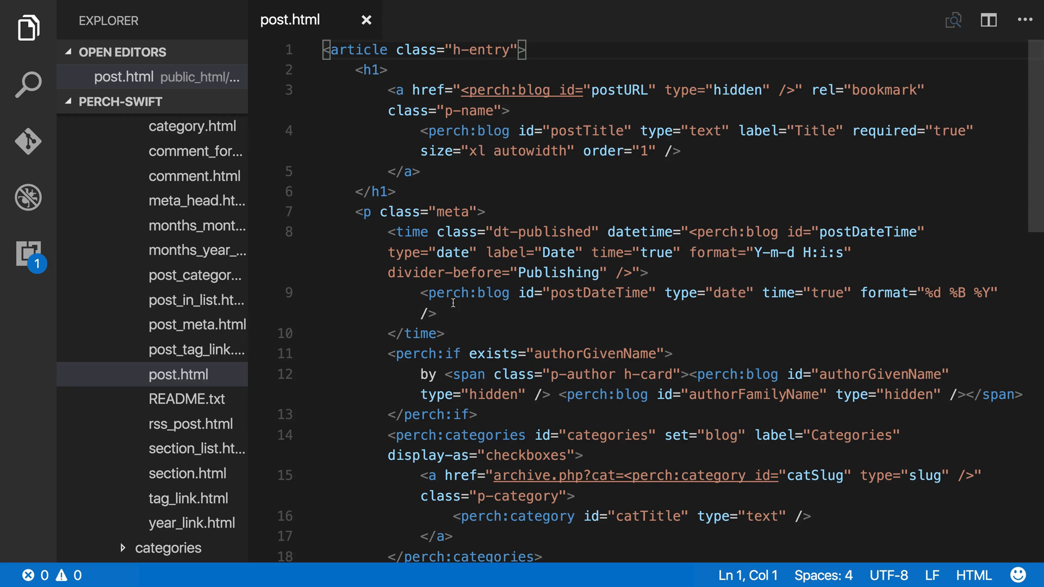
{"action": "mouse_move", "coordinate": [536, 157]}
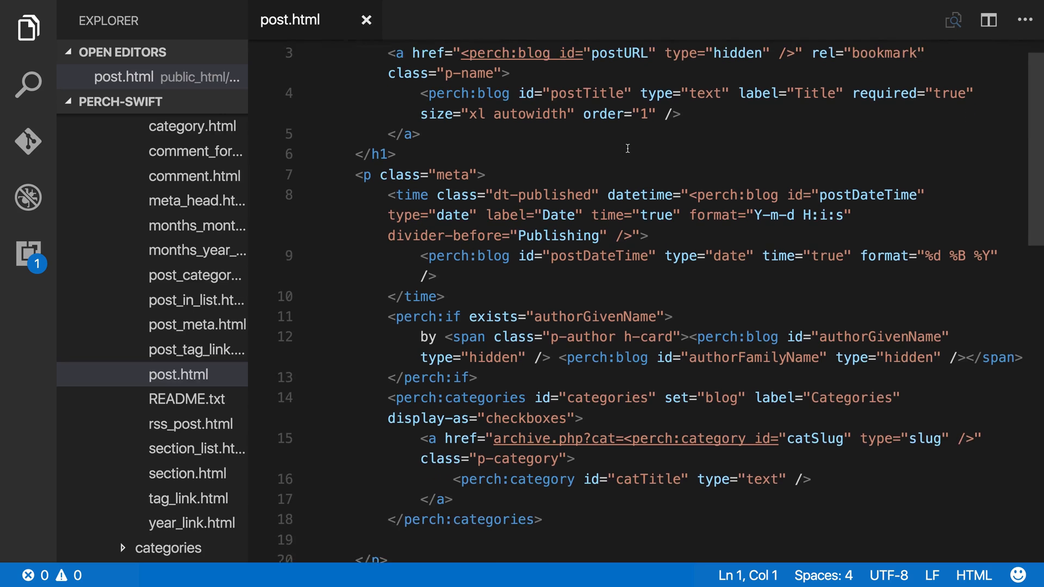
{"action": "scroll", "scroll_direction": "down", "scroll_amount": 3}
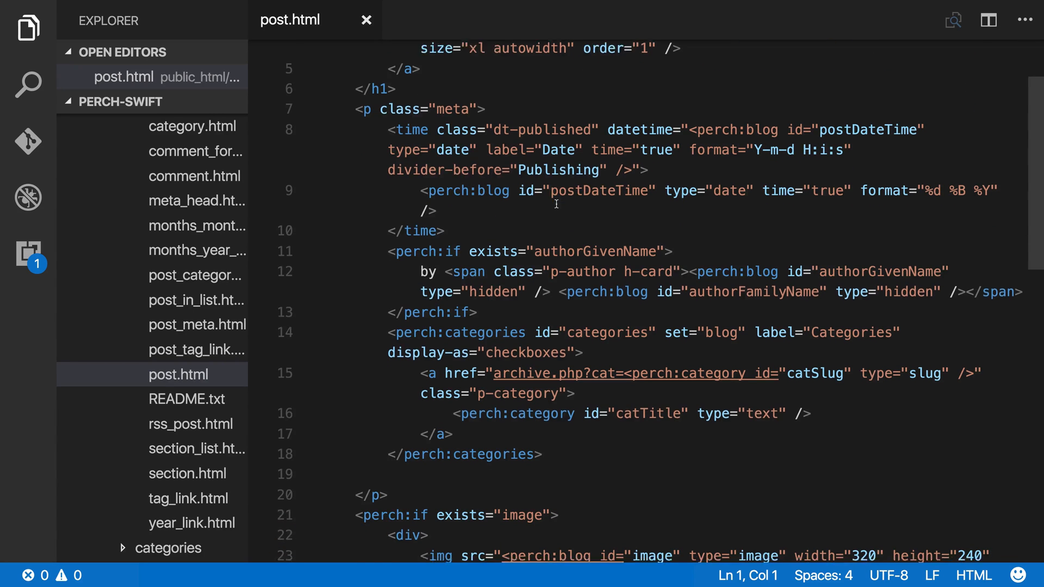
{"action": "scroll", "scroll_direction": "down", "scroll_amount": 3}
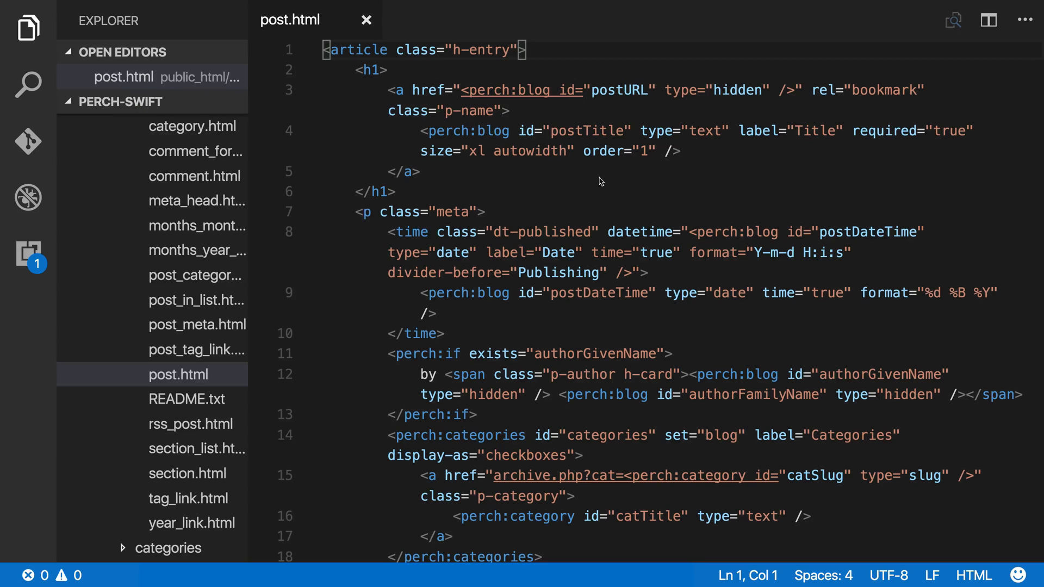
{"action": "mouse_move", "coordinate": [458, 140]}
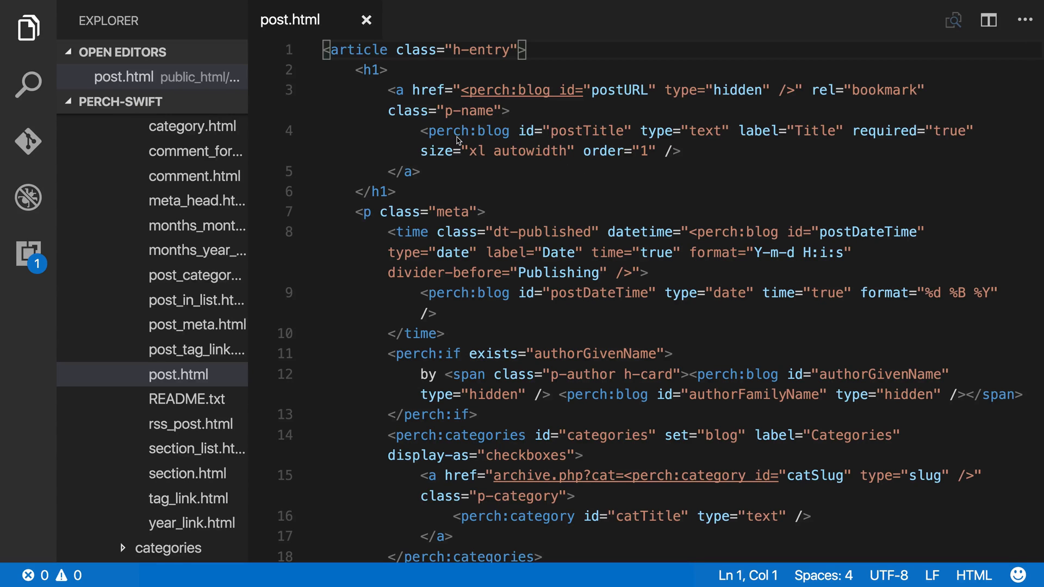
{"action": "mouse_move", "coordinate": [455, 139]}
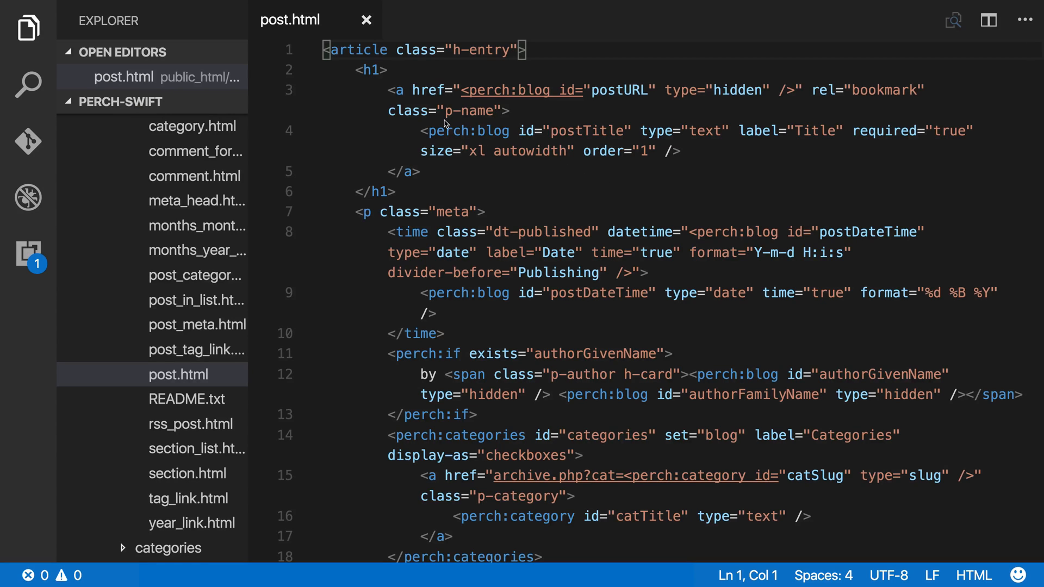
{"action": "mouse_move", "coordinate": [353, 67]}
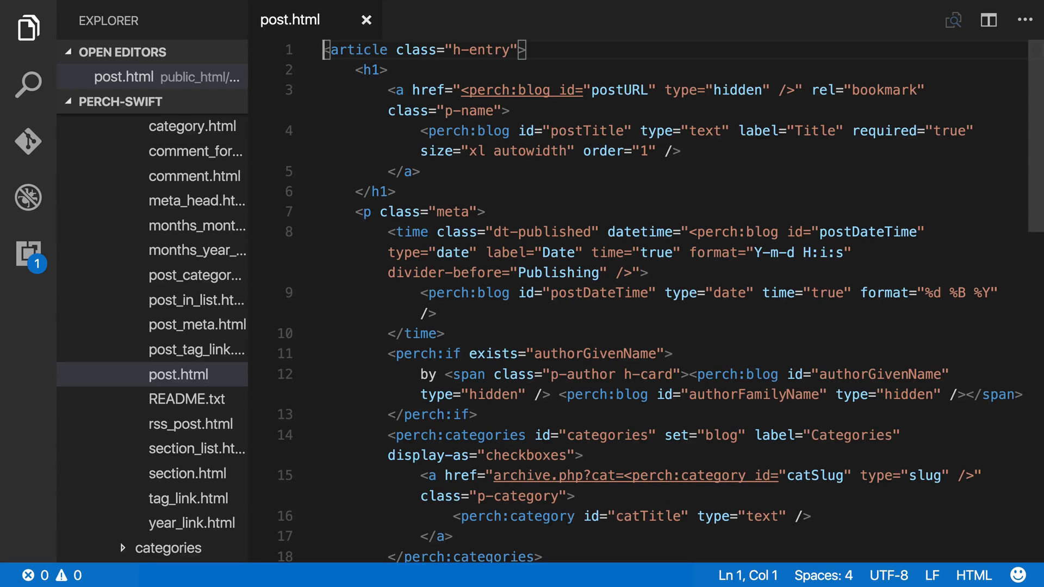
Wrap post.html in a 'post' div, replace </article> with </div>, and save.
{"action": "key", "text": "Enter"}
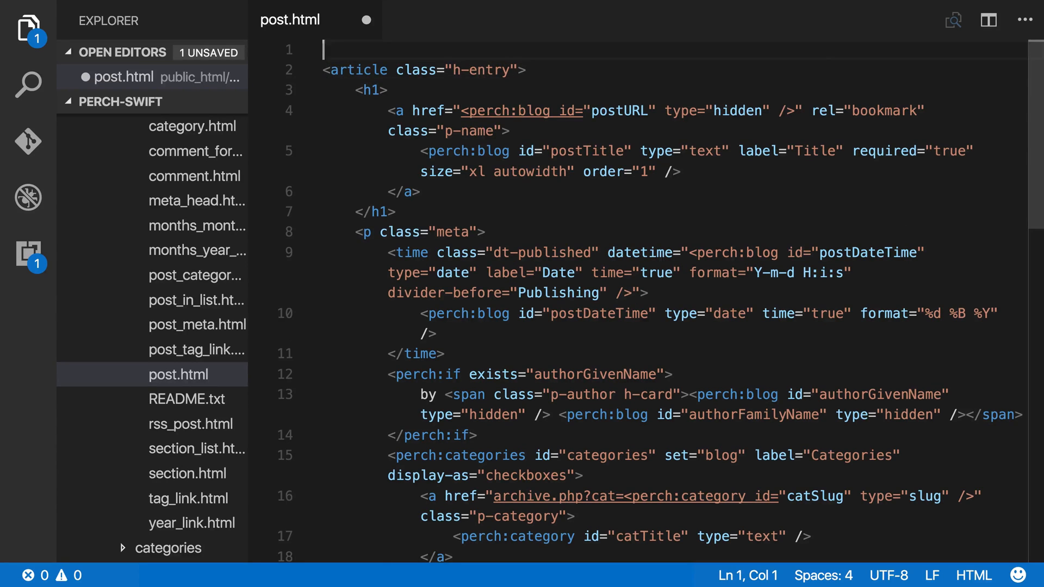
{"action": "type", "text": "<div class="}
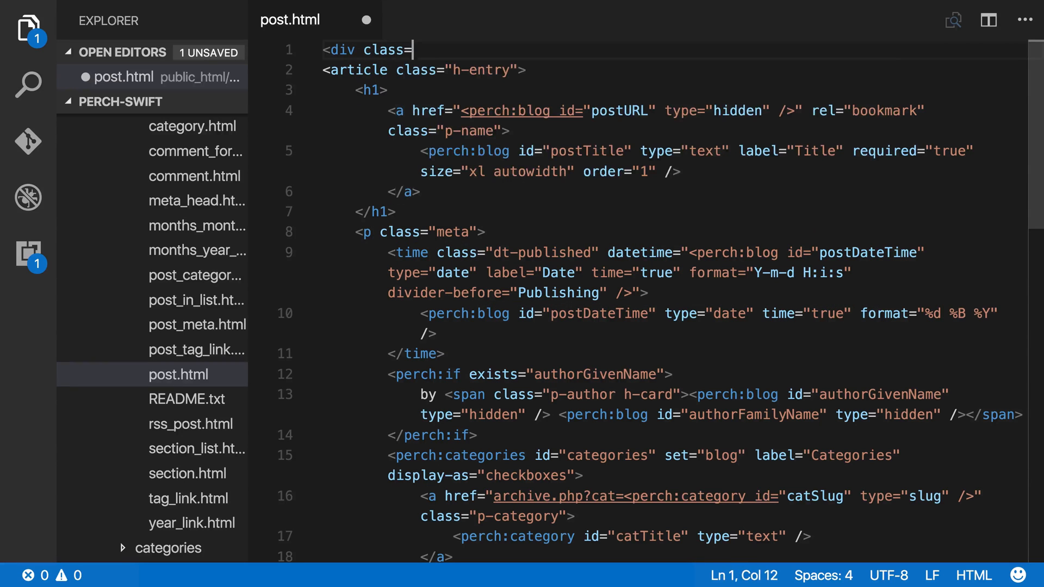
{"action": "type", "text": "\"post\""}
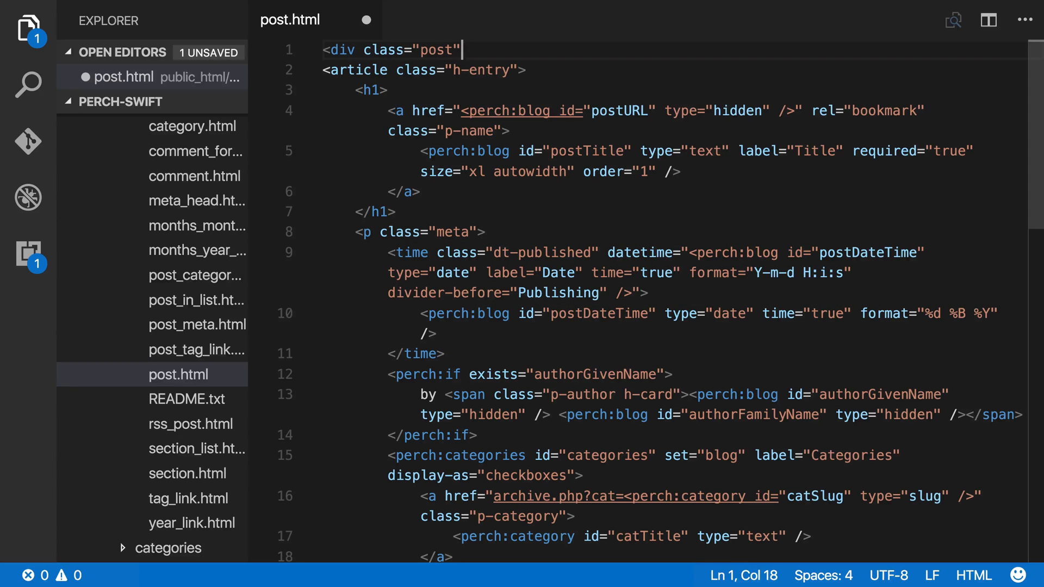
{"action": "scroll", "scroll_direction": "down", "scroll_amount": 3}
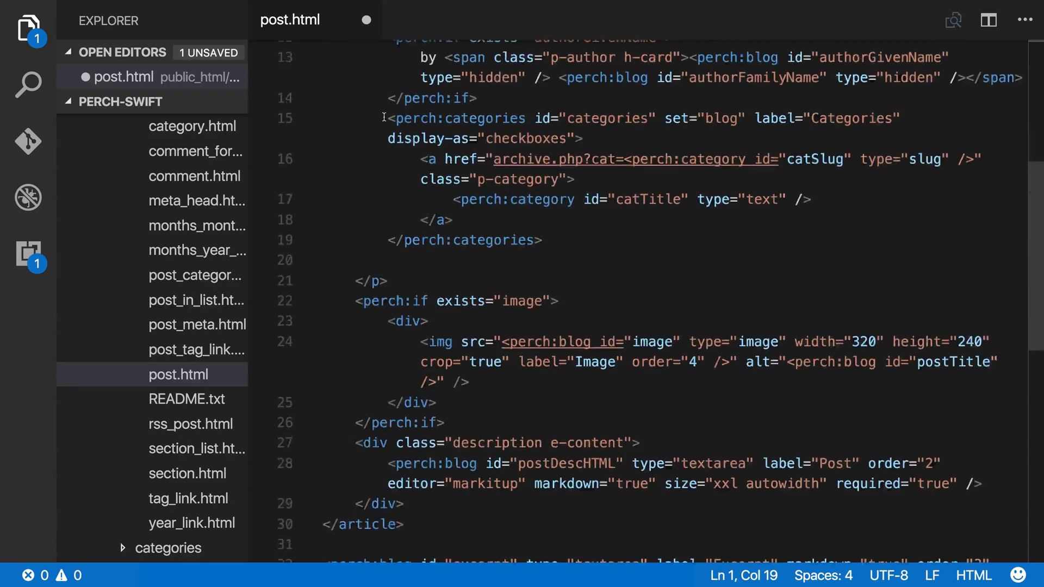
{"action": "scroll", "scroll_direction": "down", "scroll_amount": 3}
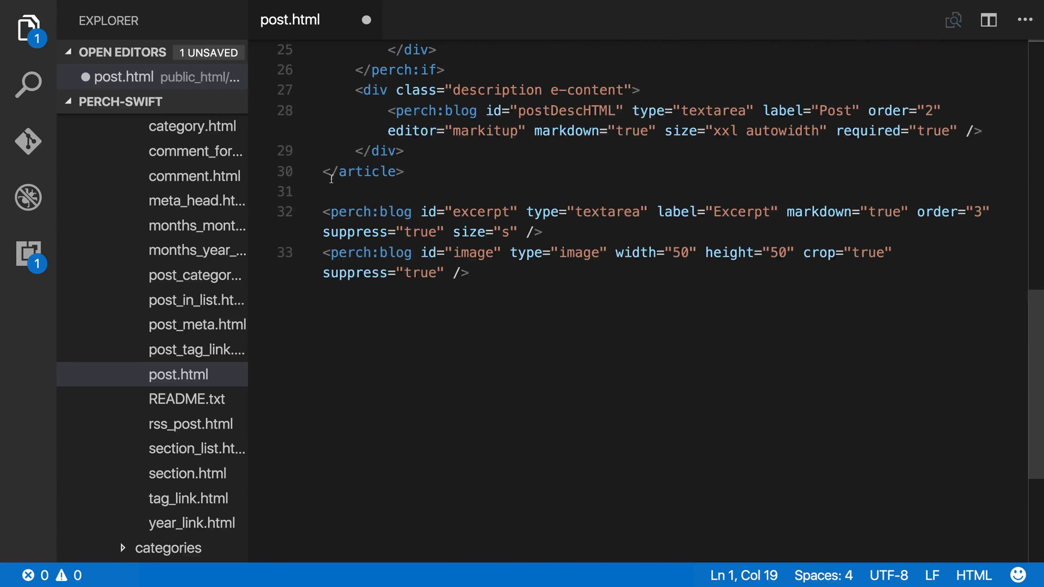
{"action": "type", "text": "</di"}
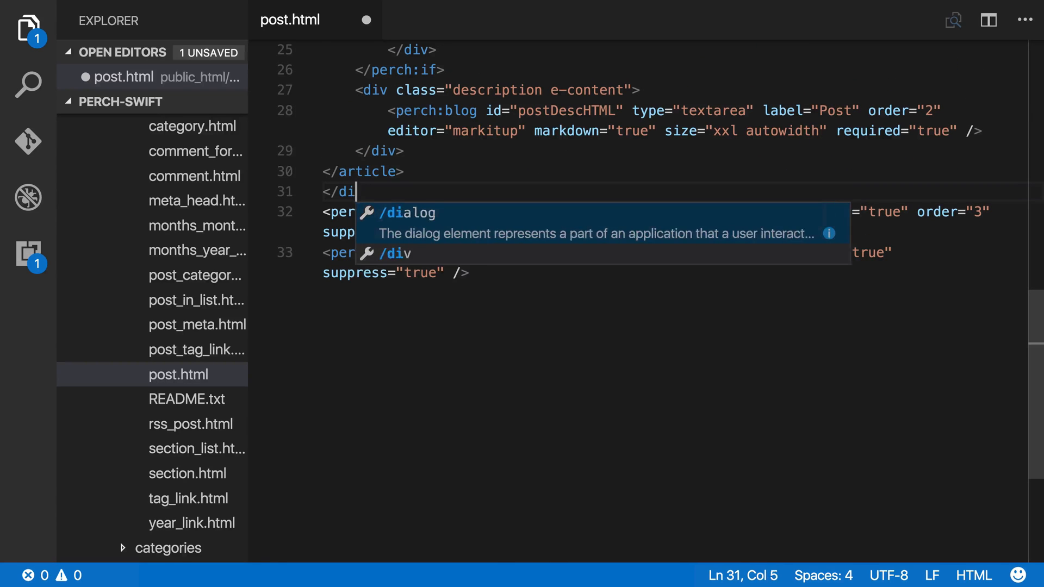
{"action": "type", "text": "v>"}
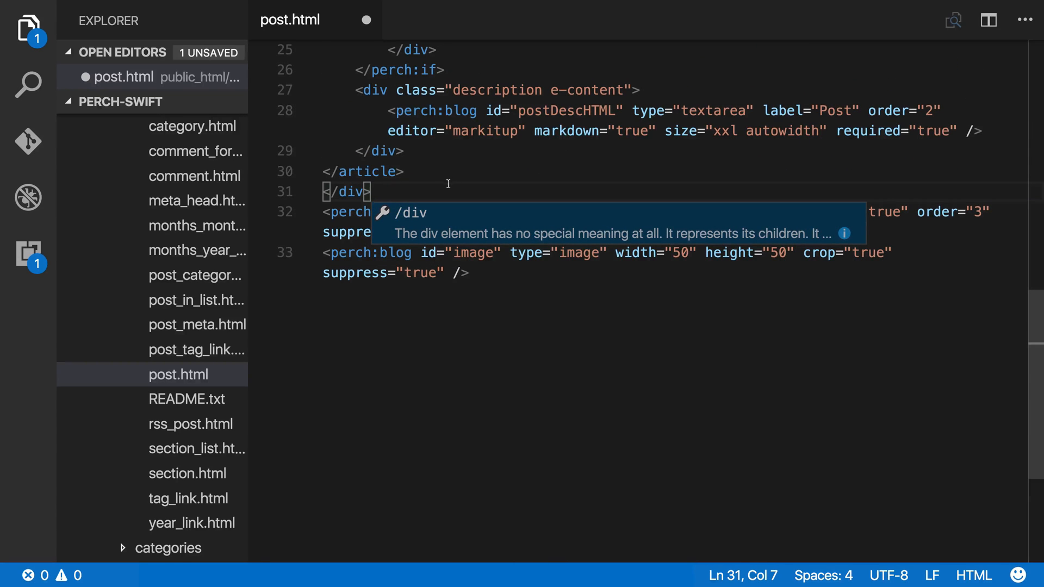
{"action": "scroll", "scroll_direction": "up", "scroll_amount": 3}
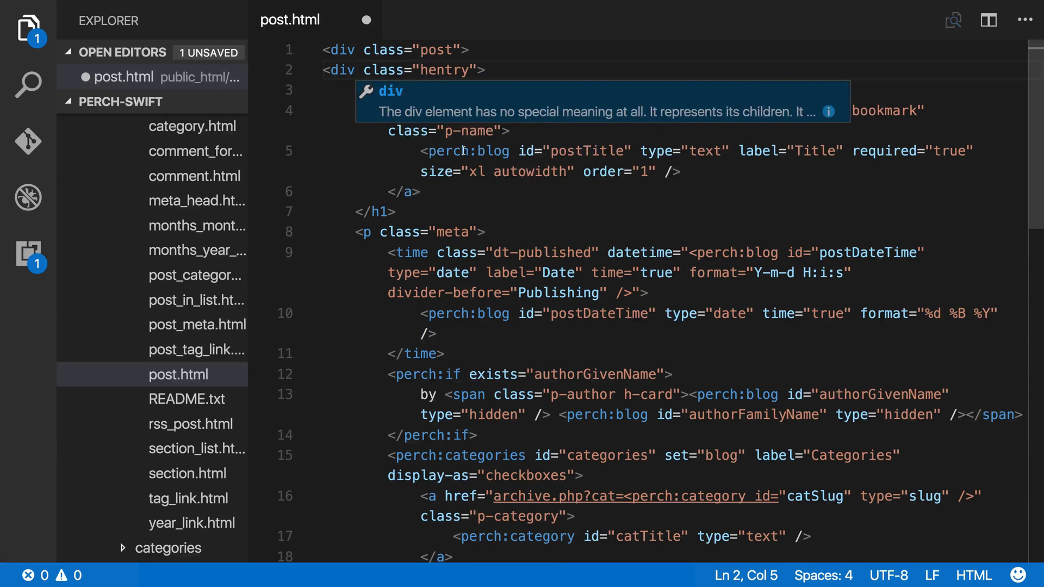
{"action": "scroll", "scroll_direction": "down", "scroll_amount": 3}
{"action": "type", "text": "</di>"}
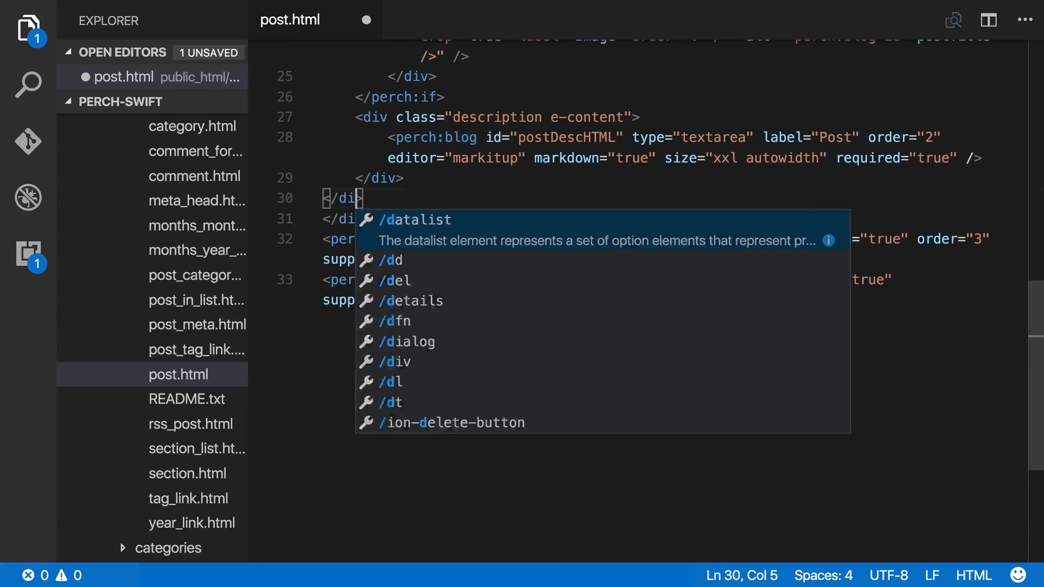
{"action": "type", "text": "v"}
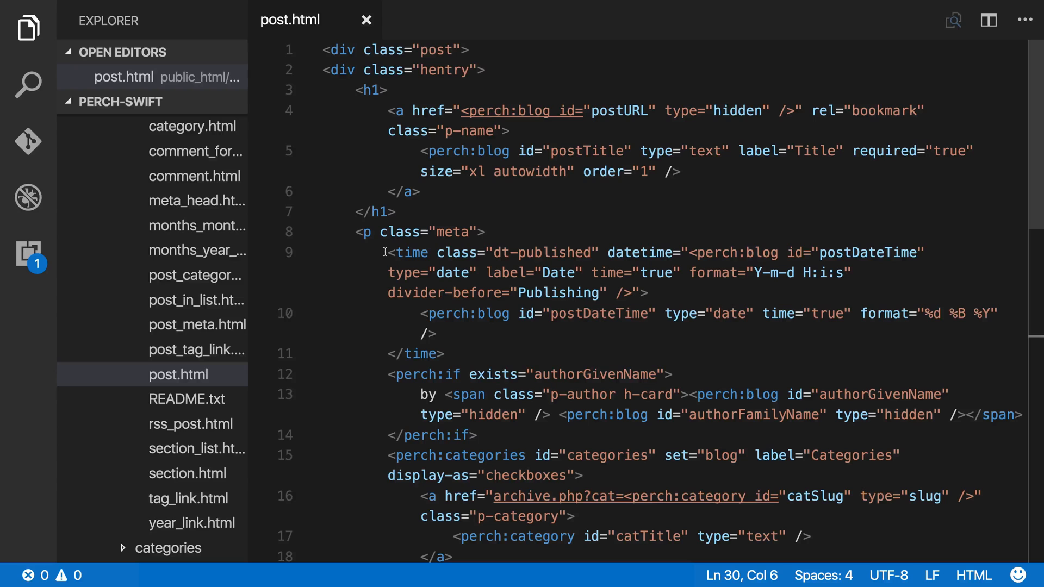
Move the publish date time element under the heading and remove the meta paragraph.
{"action": "left_click_drag", "start_coordinate": [391, 252], "coordinate": [429, 293]}
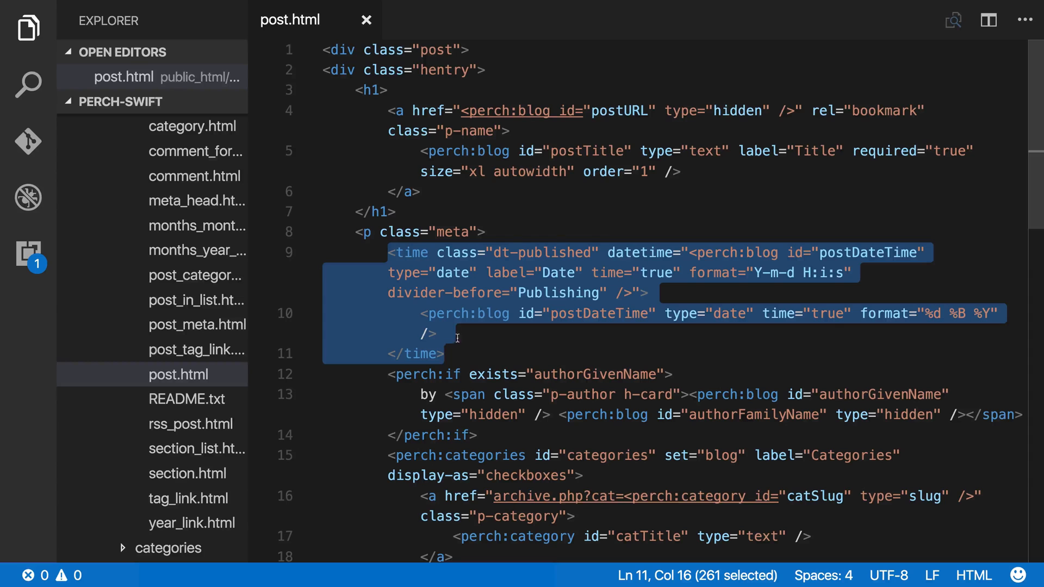
{"action": "left_click", "coordinate": [396, 211]}
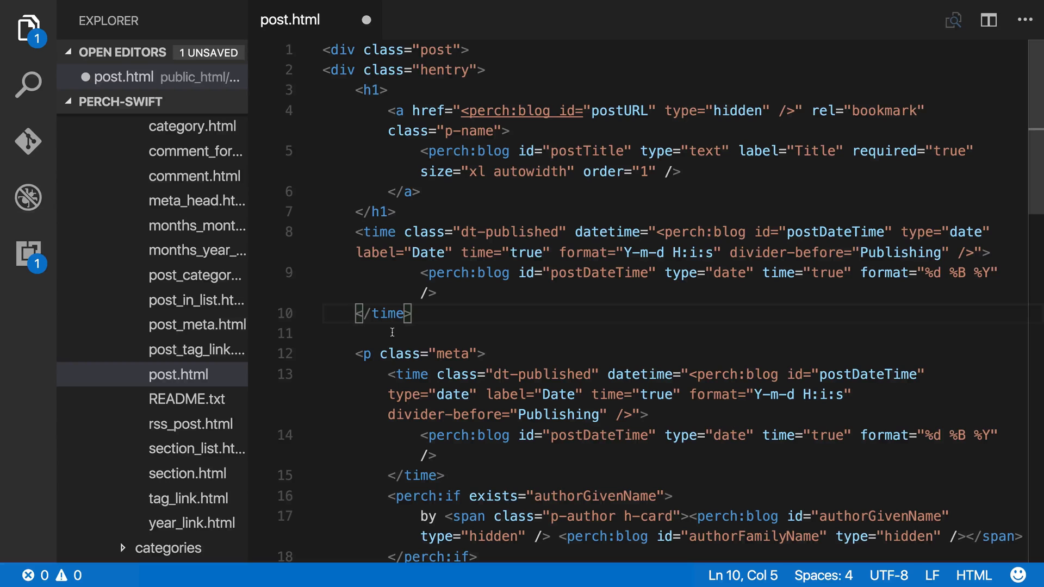
{"action": "left_click_drag", "start_coordinate": [356, 353], "coordinate": [477, 354]}
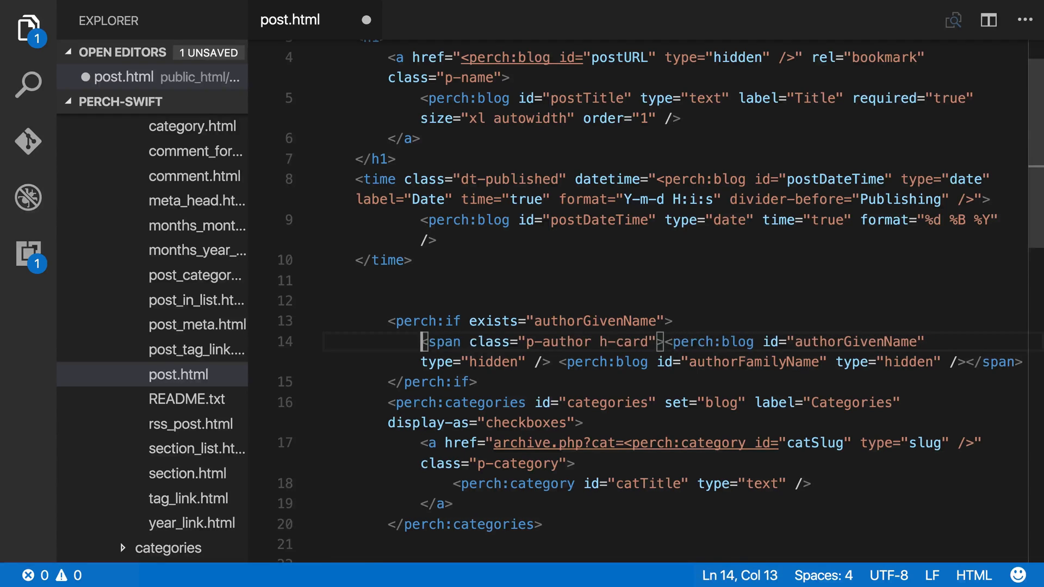
Replace the author span with a <p class="byline"> paragraph.
{"action": "type", "text": "<p cla"}
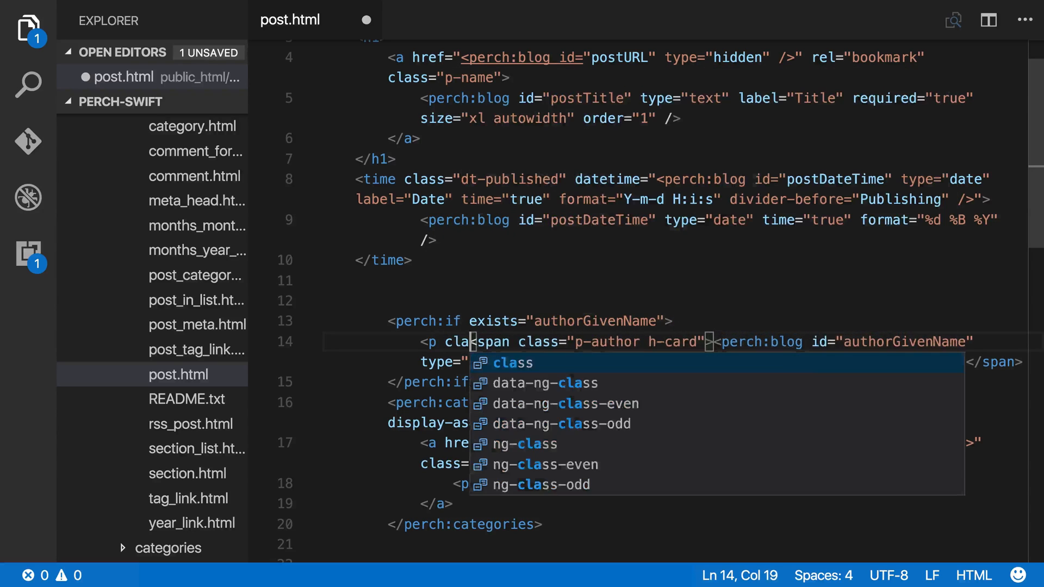
{"action": "type", "text": "byline"}
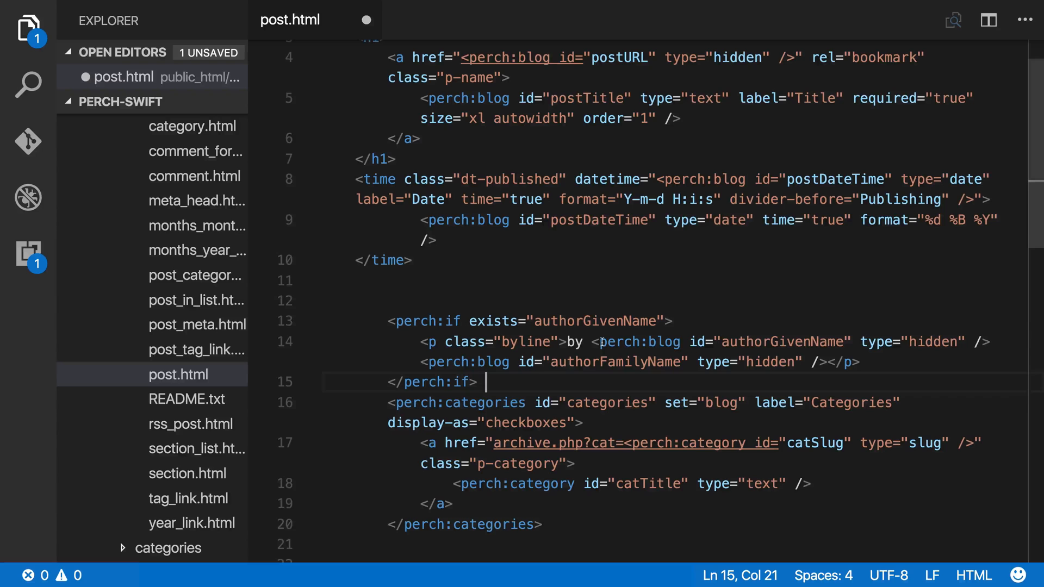
{"action": "scroll", "scroll_direction": "down", "scroll_amount": 3}
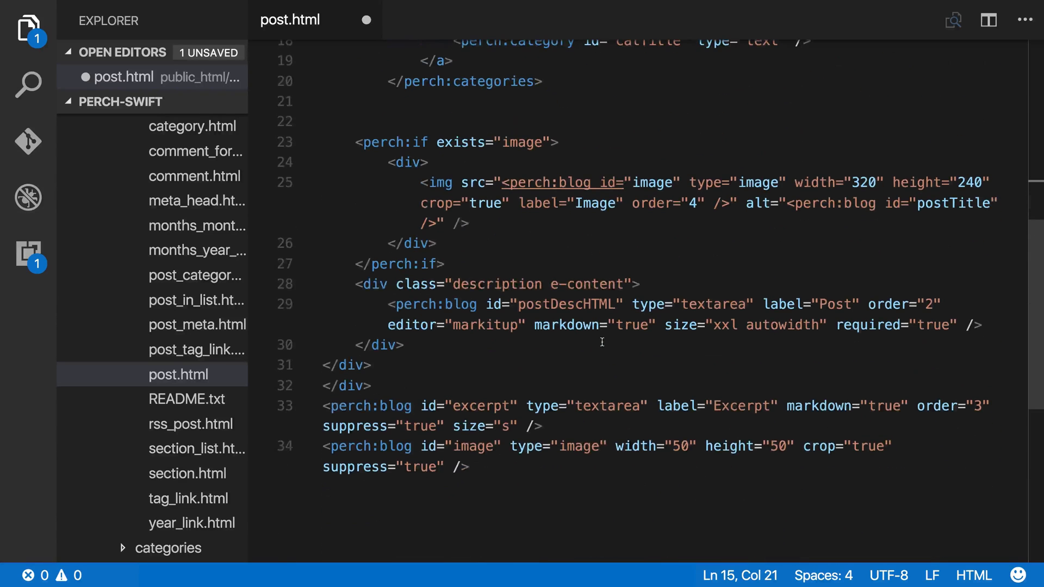
{"action": "mouse_move", "coordinate": [550, 429]}
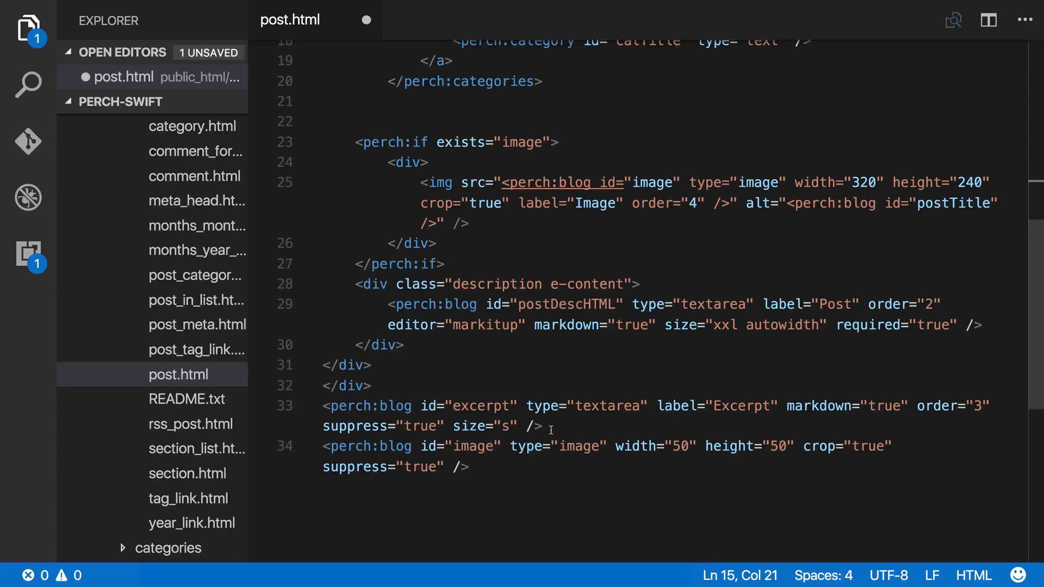
{"action": "left_click_drag", "start_coordinate": [453, 426], "coordinate": [543, 426]}
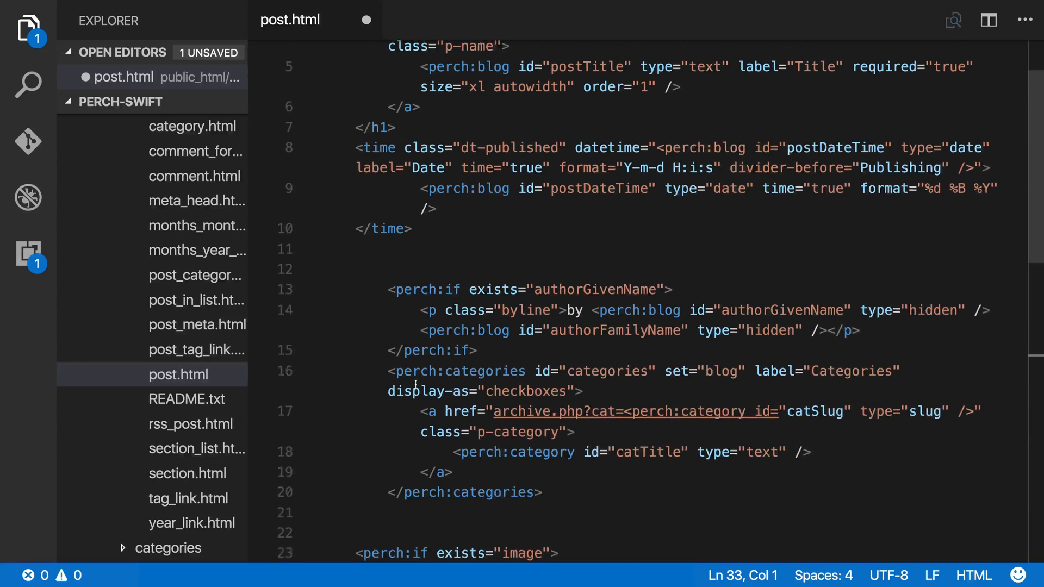
Add an 'intro entry-summary' div after the author block holding the excerpt tag without suppress.
{"action": "scroll", "scroll_direction": "down", "scroll_amount": 3}
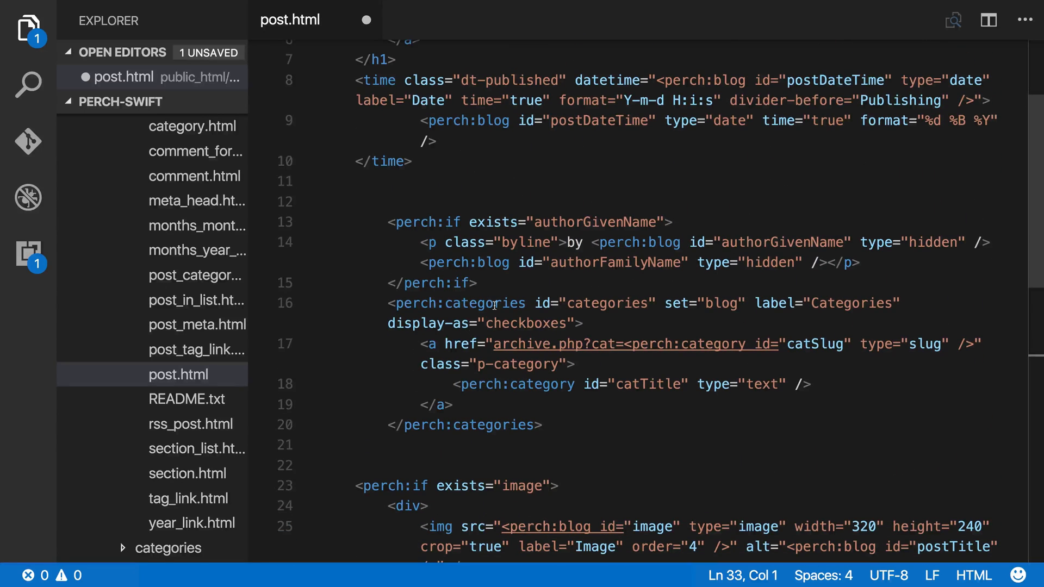
{"action": "left_click", "coordinate": [479, 282]}
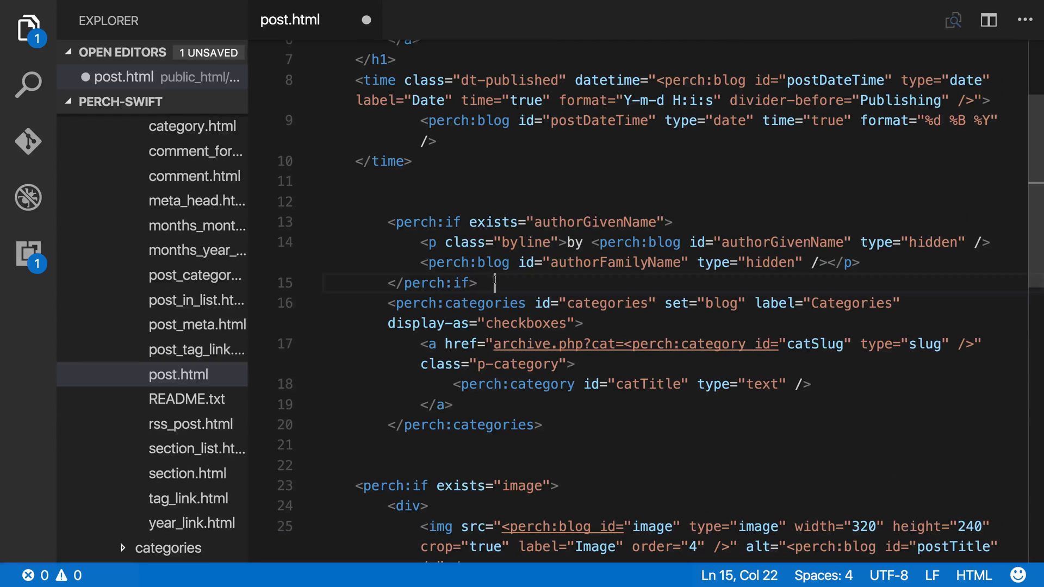
{"action": "key", "text": "Enter"}
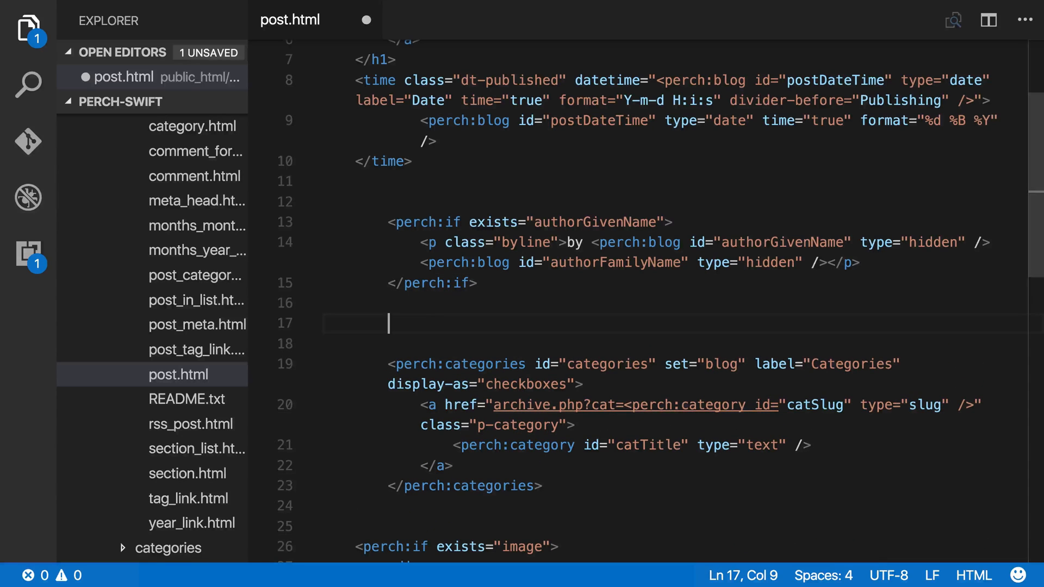
{"action": "type", "text": "<div class=\"\">"}
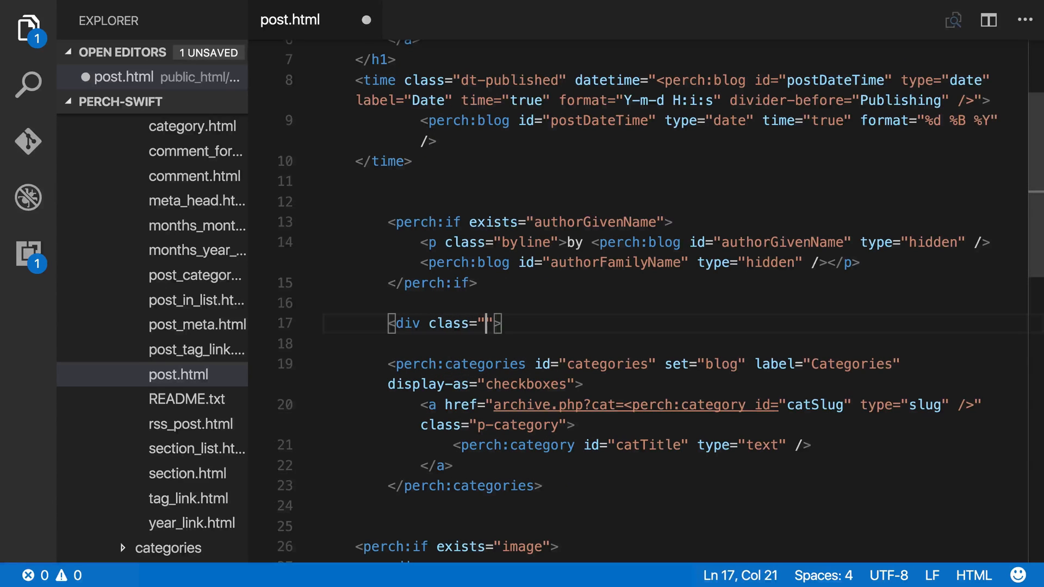
{"action": "type", "text": "intro entry-summary"}
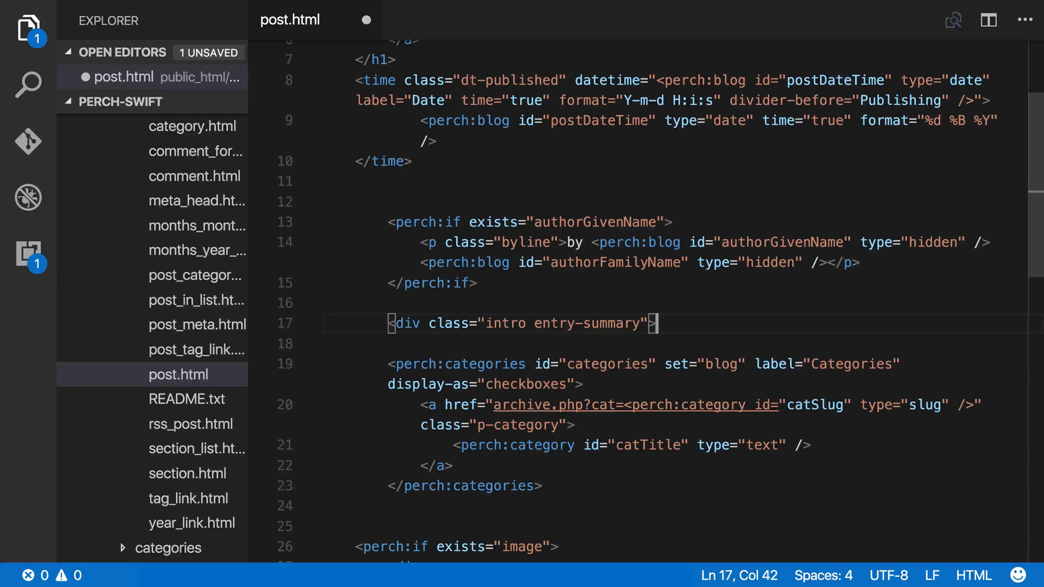
{"action": "type", "text": "</div>"}
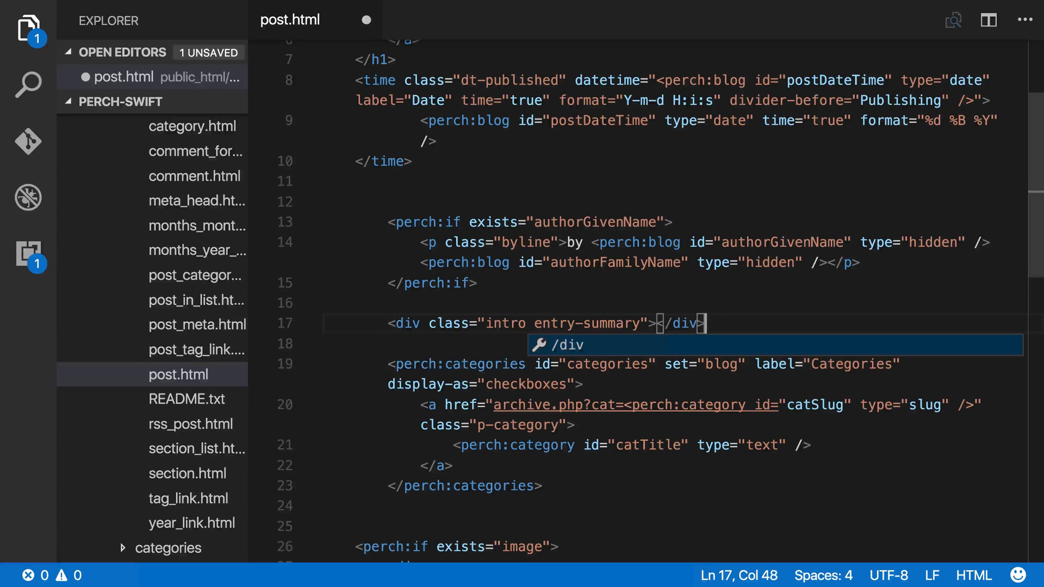
{"action": "key", "text": "Enter"}
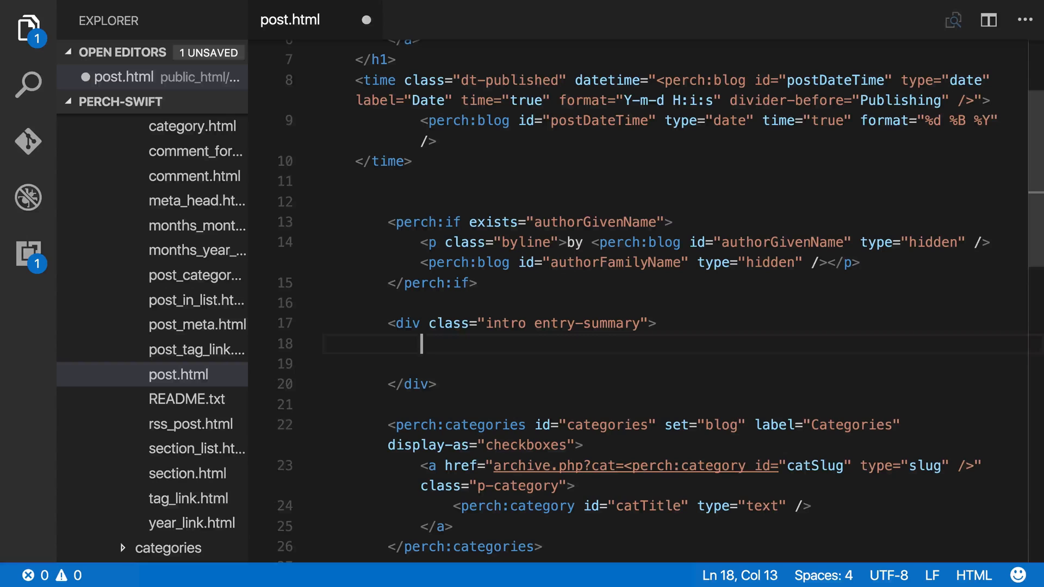
{"action": "type", "text": "<perch:blog id=\"excerpt\" type=\"textarea\" label=\"Excerpt\" markdown=\"true\" order=\"3\" suppress=\"true\" size=\"s\" />"}
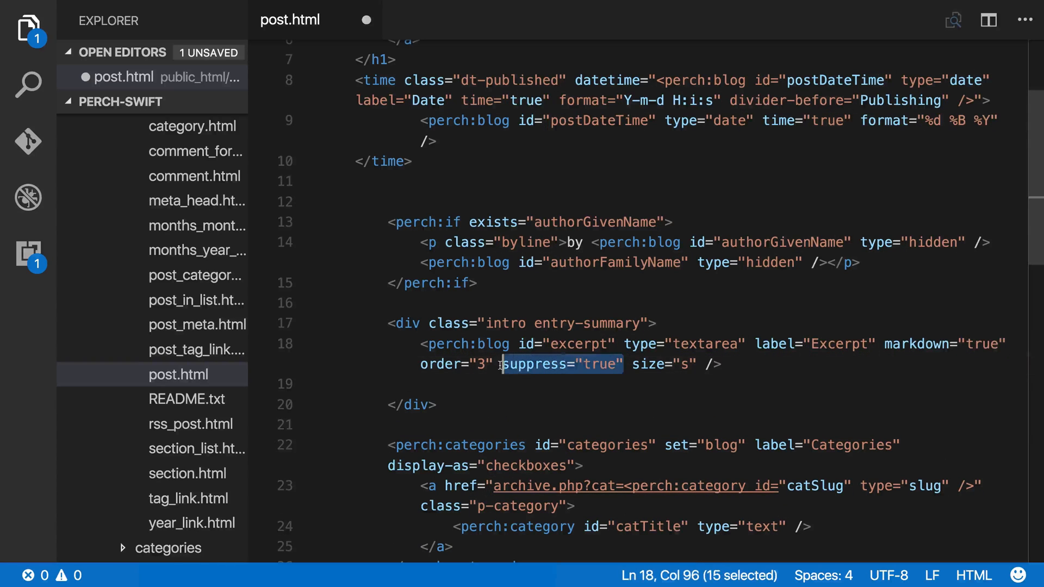
{"action": "key", "text": "Delete"}
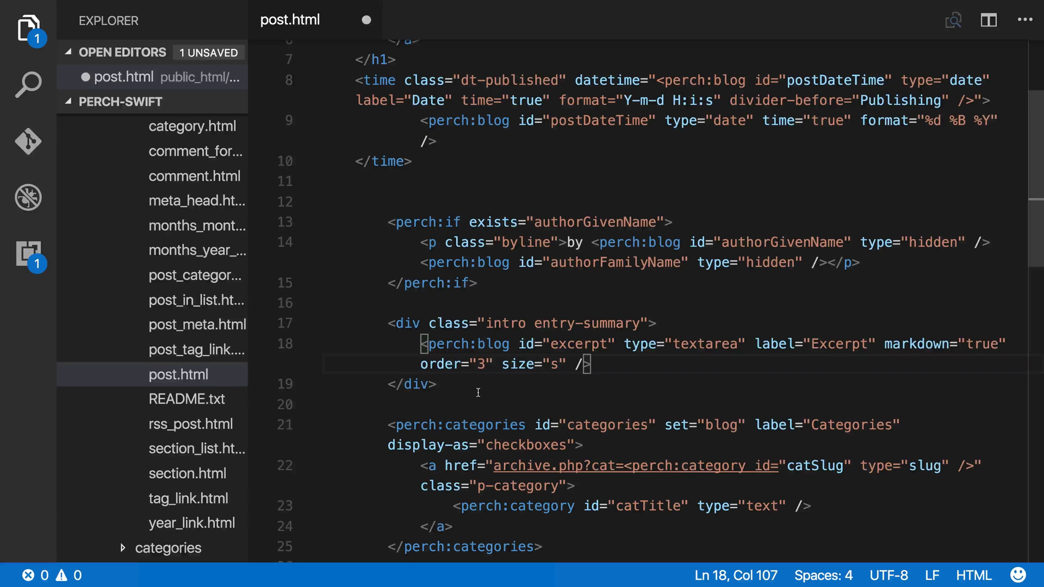
{"action": "scroll", "scroll_direction": "down", "scroll_amount": 3}
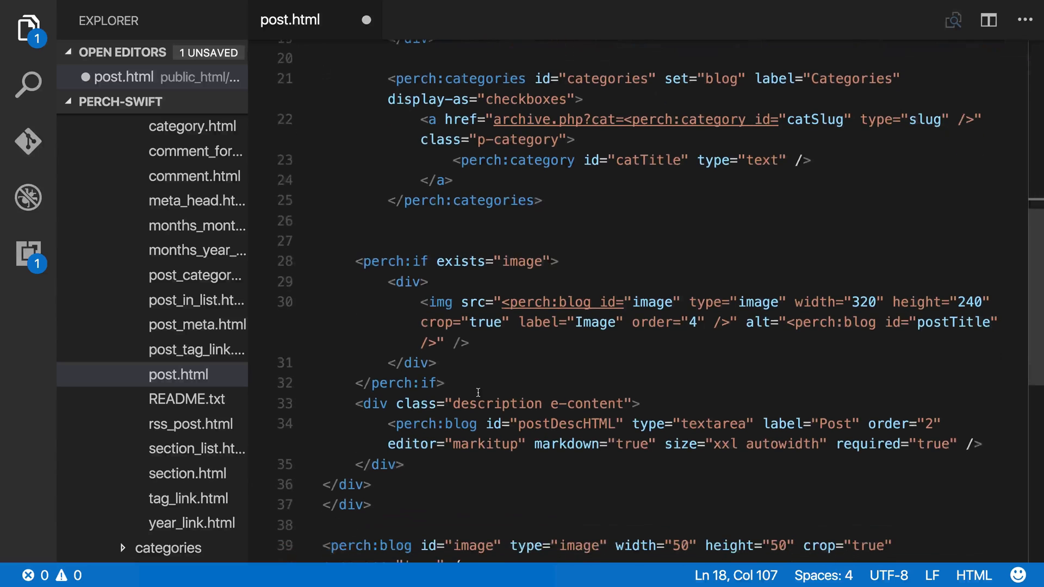
Delete the perch:if image block and the leftover perch:blog image tag.
{"action": "left_click_drag", "start_coordinate": [356, 403], "coordinate": [426, 445]}
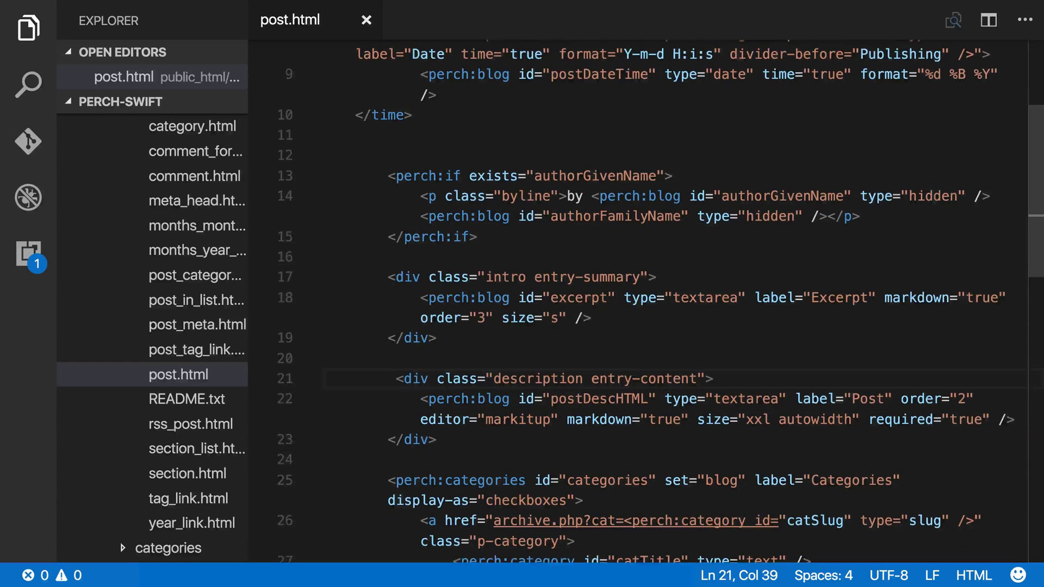
{"action": "scroll", "scroll_direction": "down", "scroll_amount": 3}
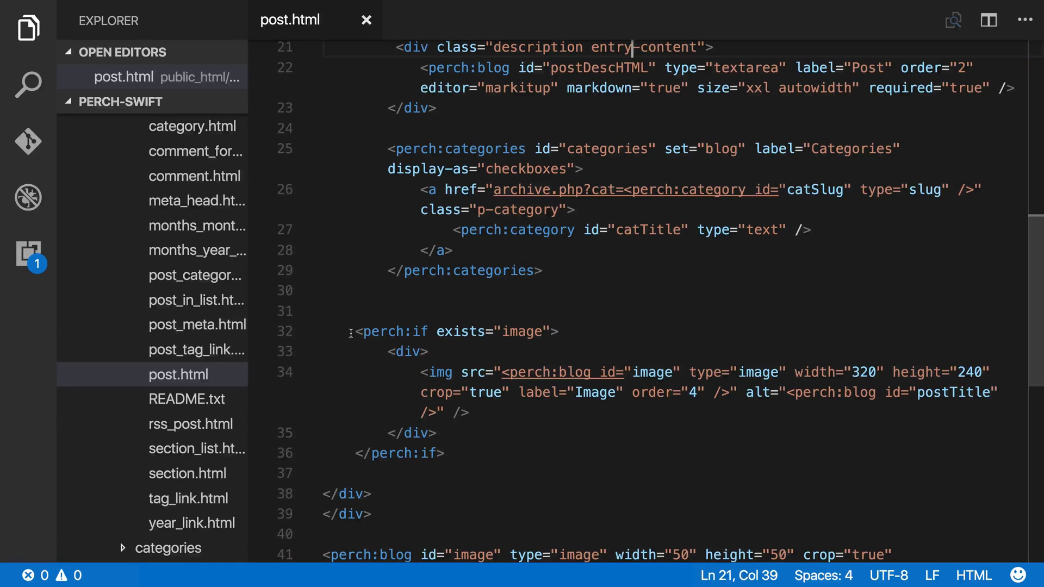
{"action": "left_click_drag", "start_coordinate": [354, 331], "coordinate": [446, 453]}
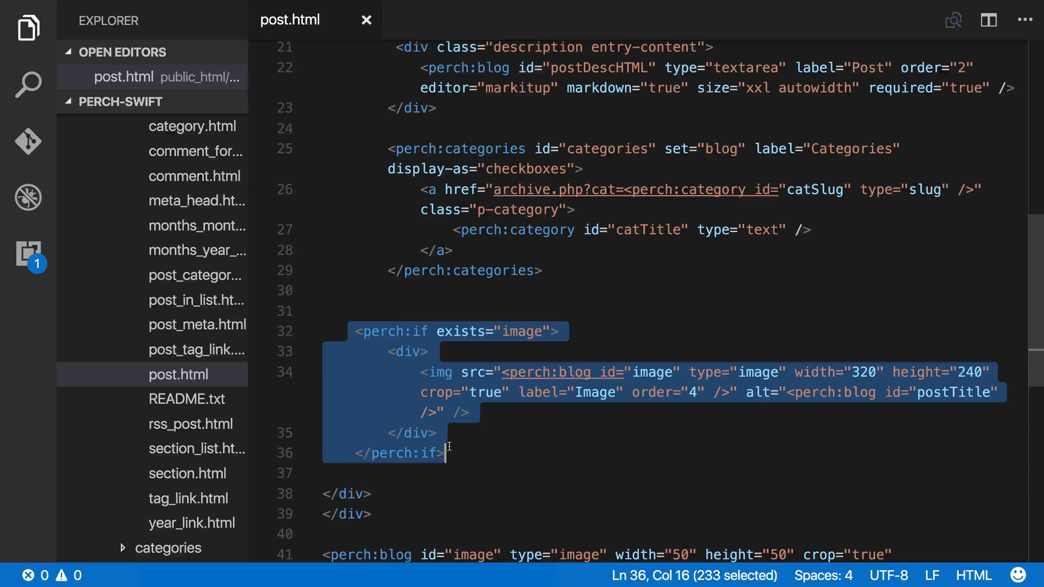
{"action": "key", "text": "Delete"}
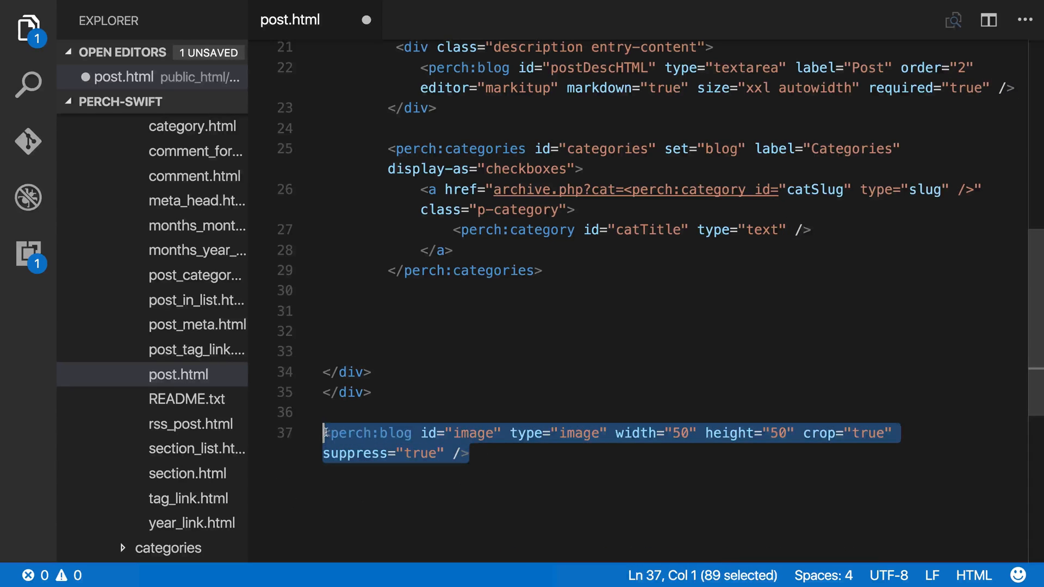
{"action": "key", "text": "Delete"}
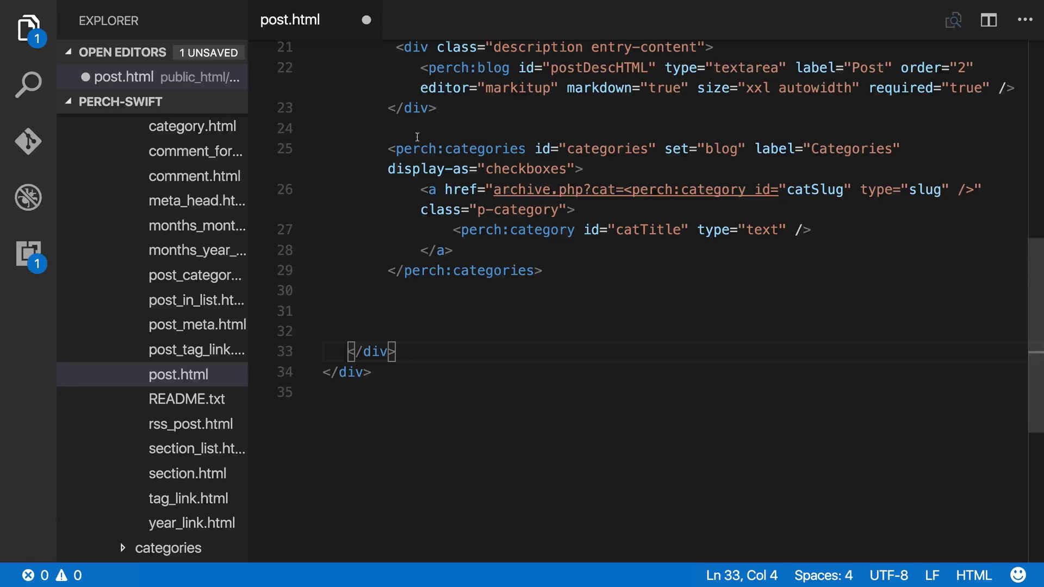
Relocate the perch:categories block below the closing divs and add suppress="true".
{"action": "left_click_drag", "start_coordinate": [388, 148], "coordinate": [505, 189]}
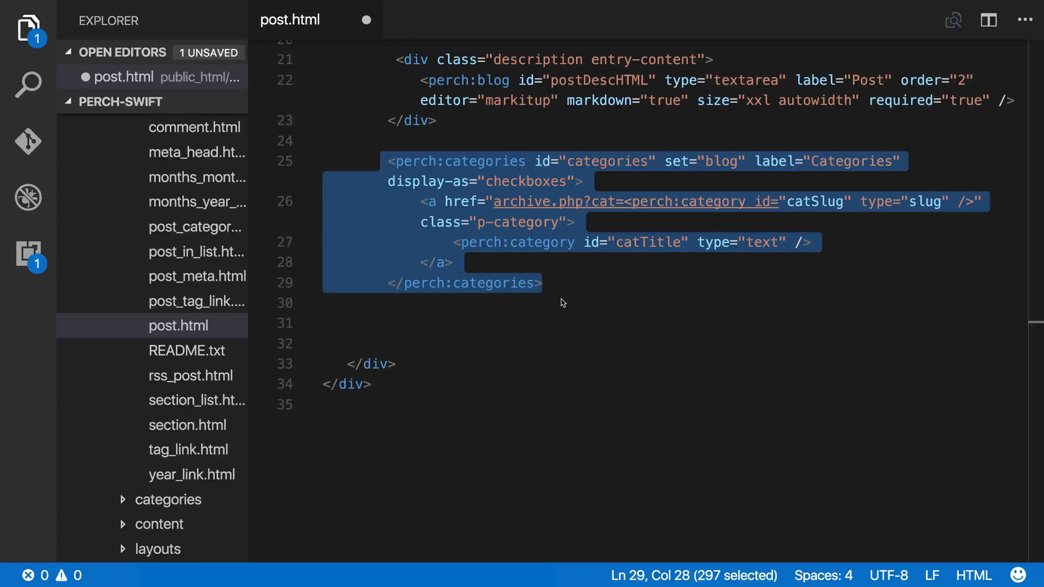
{"action": "key", "text": "Delete"}
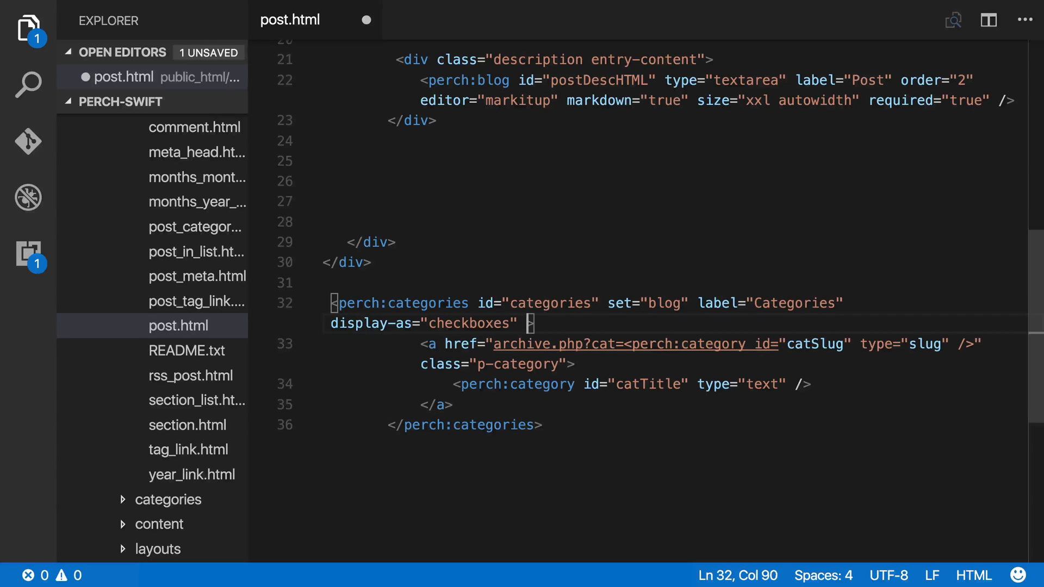
{"action": "type", "text": "suppress=\""}
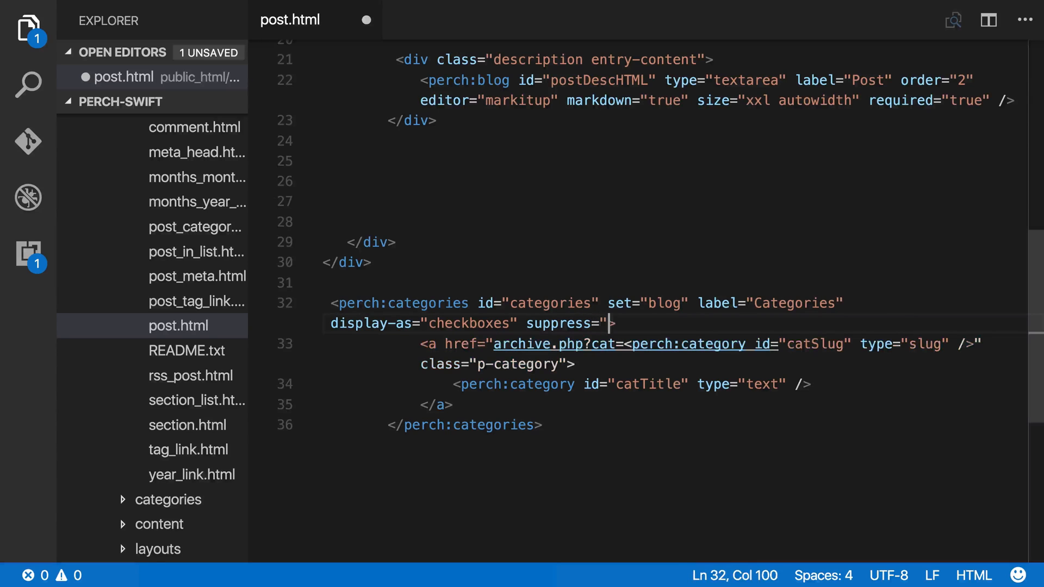
{"action": "type", "text": "true"}
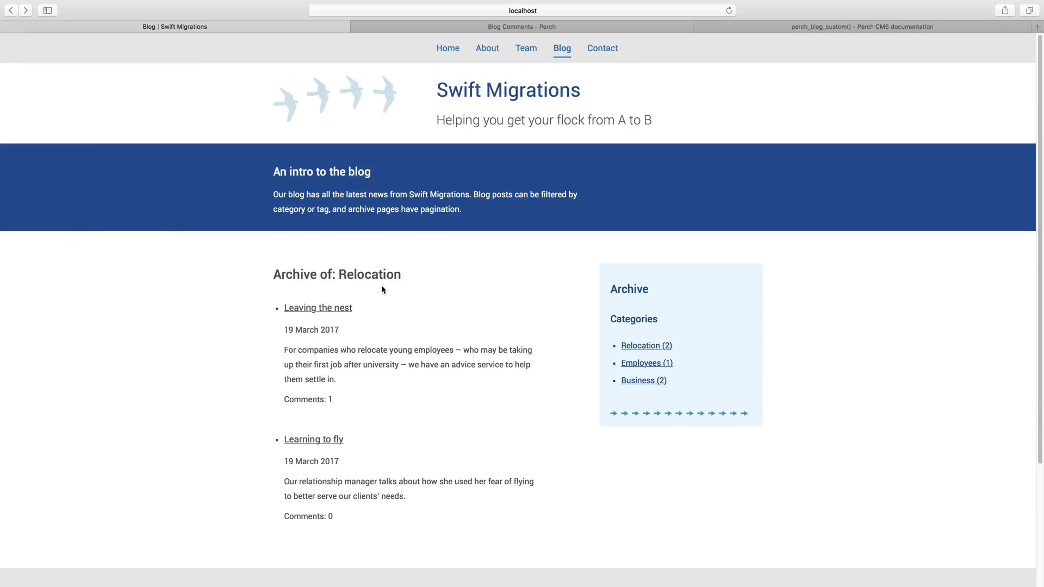
View the Leaving the nest post's intro, body, categories, tags and comment form in Safari.
{"action": "left_click", "coordinate": [318, 308]}
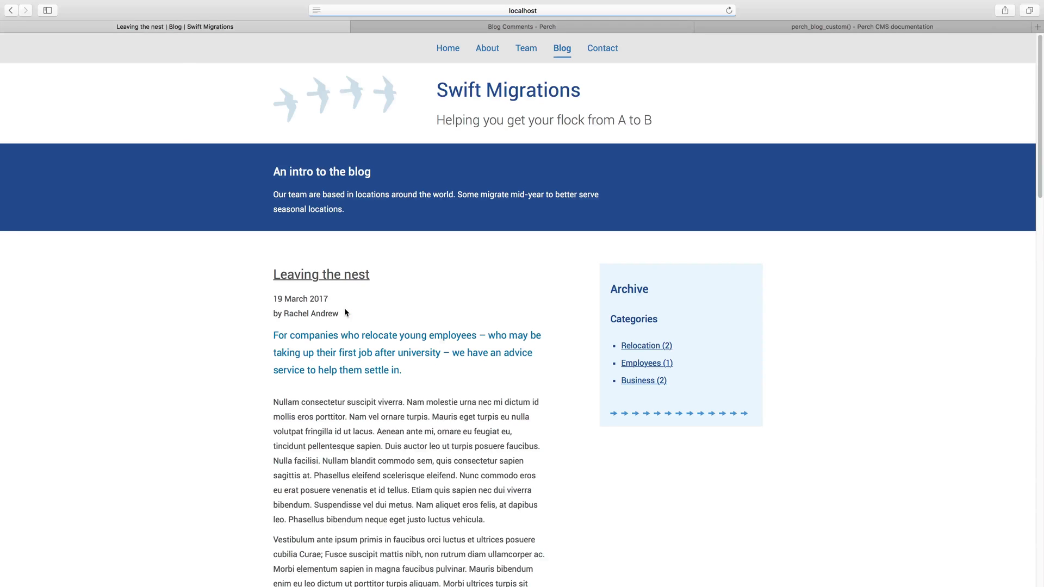
{"action": "mouse_move", "coordinate": [388, 382]}
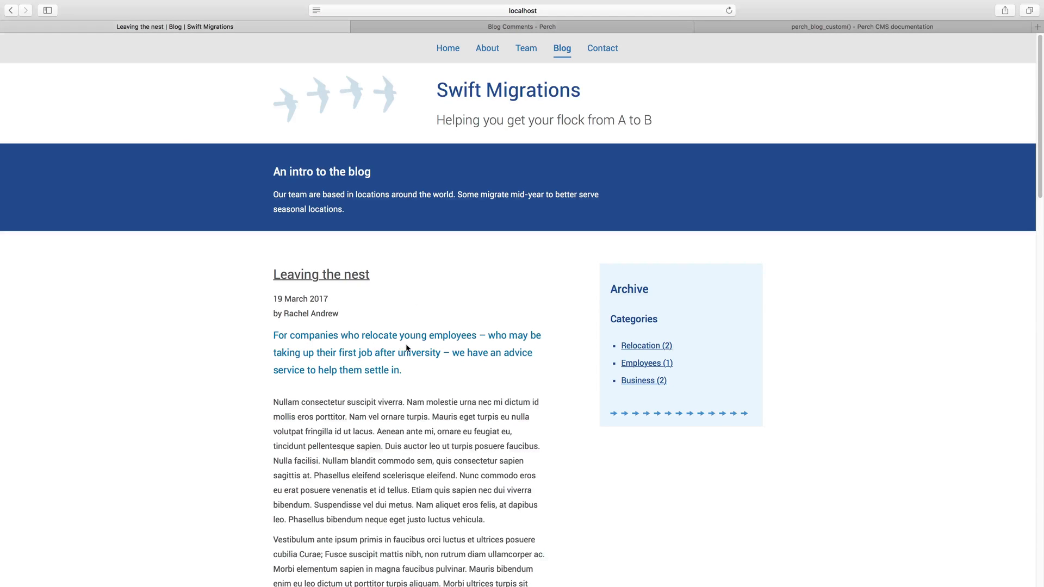
{"action": "scroll", "scroll_direction": "down", "scroll_amount": 3}
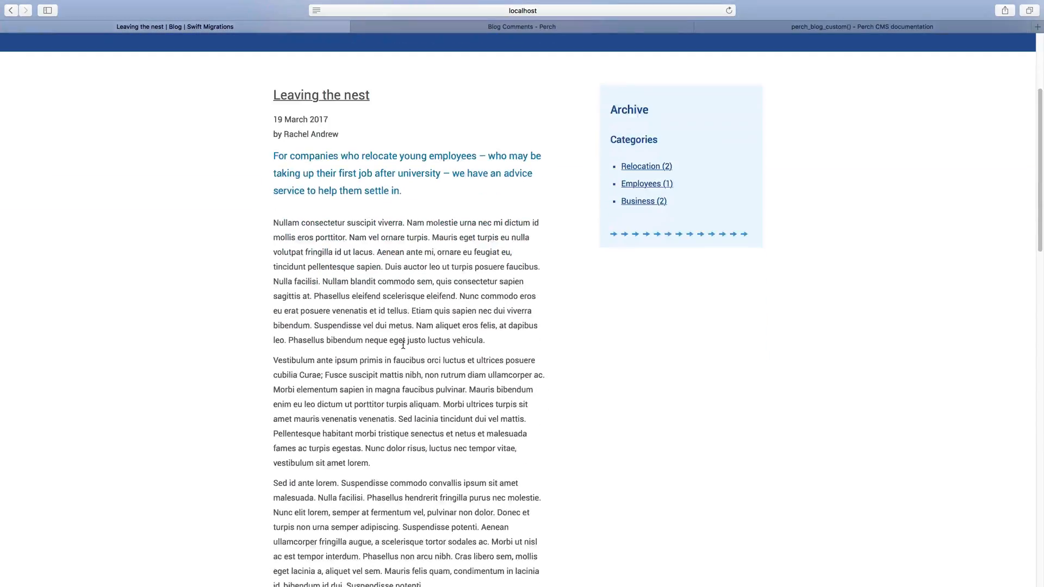
{"action": "scroll", "scroll_direction": "down", "scroll_amount": 3}
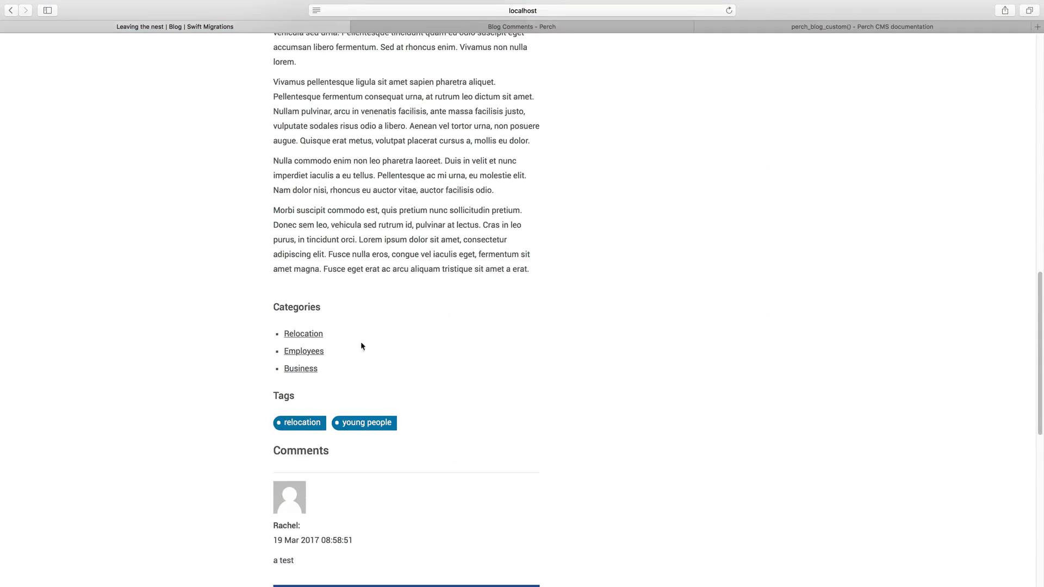
{"action": "mouse_move", "coordinate": [300, 368]}
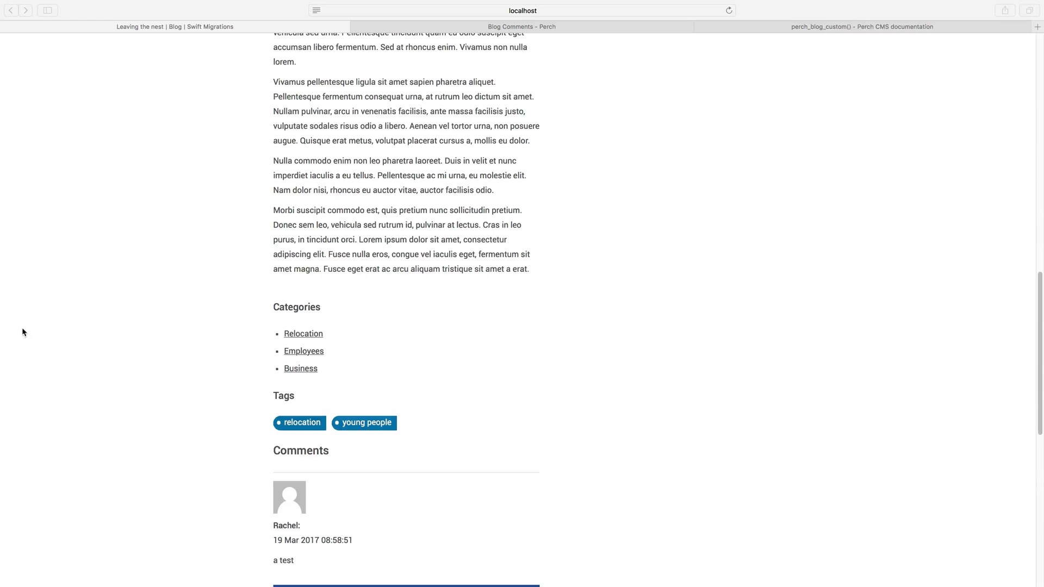
{"action": "scroll", "scroll_direction": "down", "scroll_amount": 3}
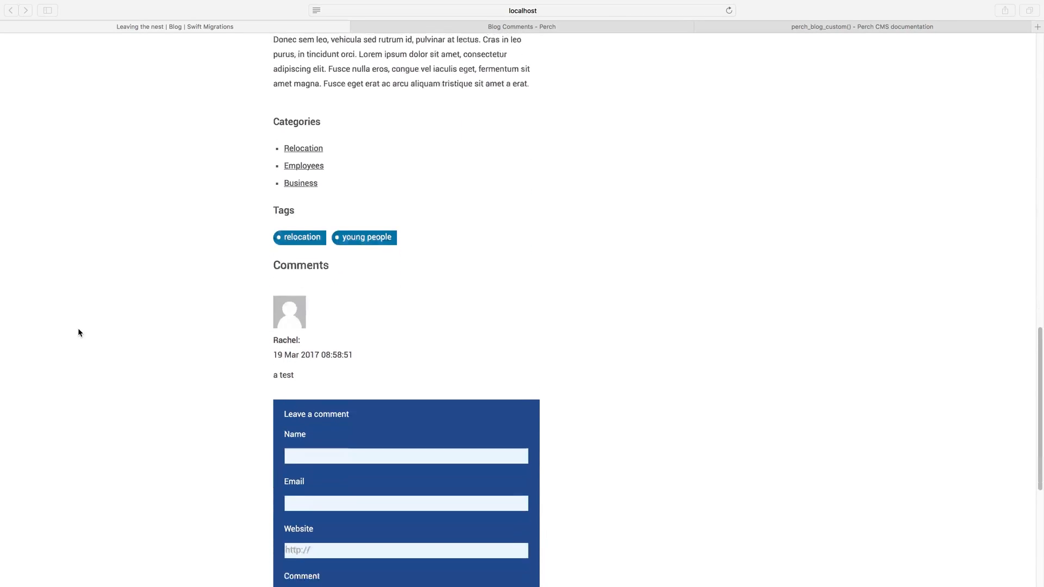
{"action": "scroll", "scroll_direction": "up", "scroll_amount": 3}
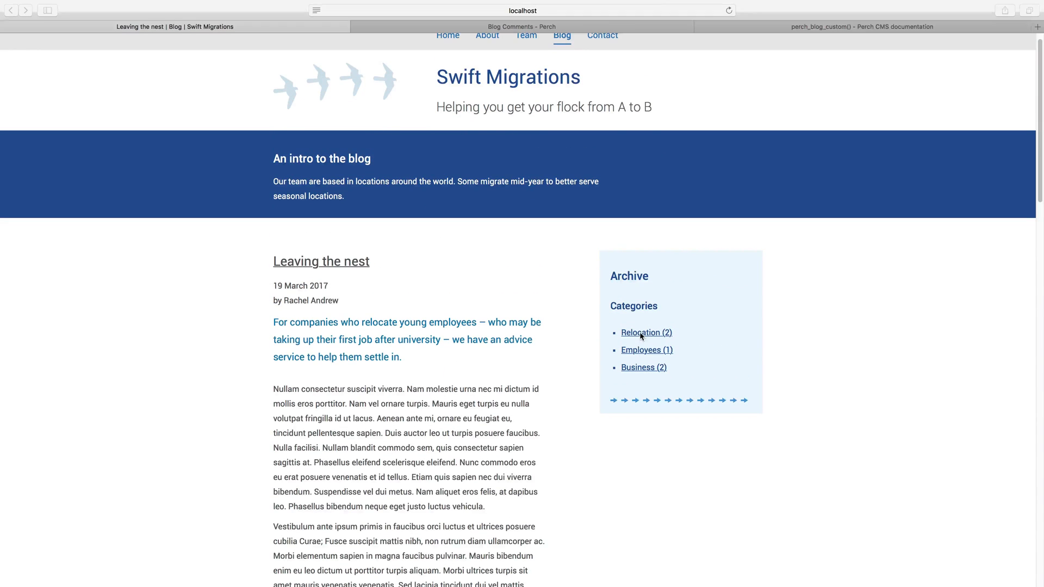
{"action": "left_click", "coordinate": [644, 332]}
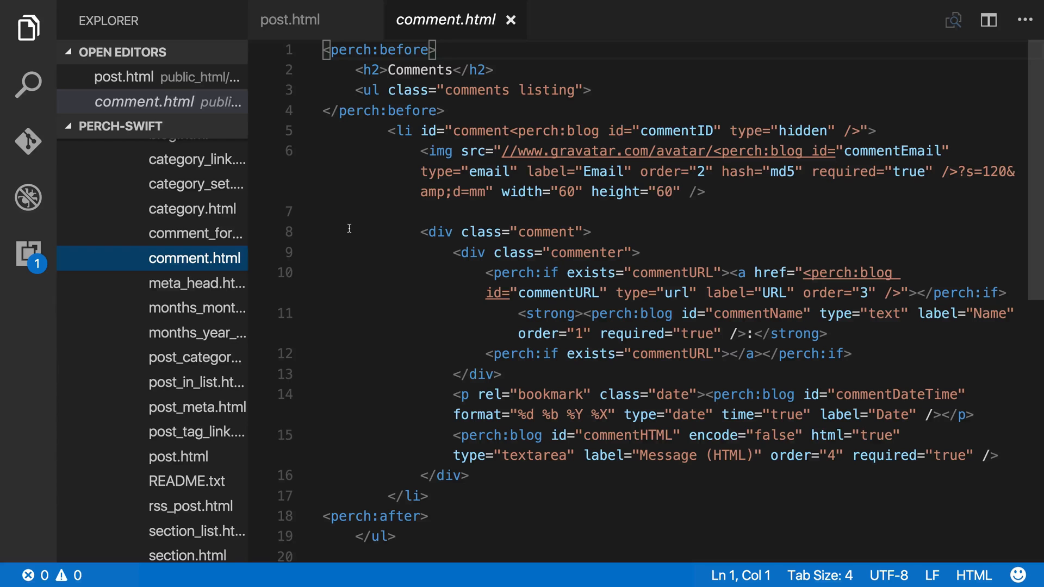
Scroll through comment.html, then open post_in_list.html from the Explorer.
{"action": "scroll", "scroll_direction": "down", "scroll_amount": 3}
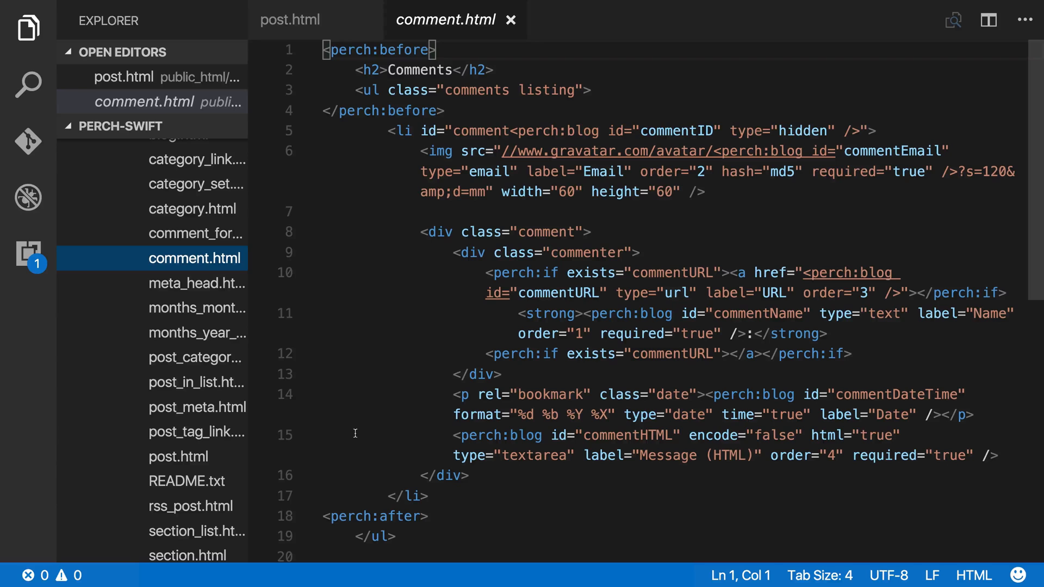
{"action": "mouse_move", "coordinate": [543, 289]}
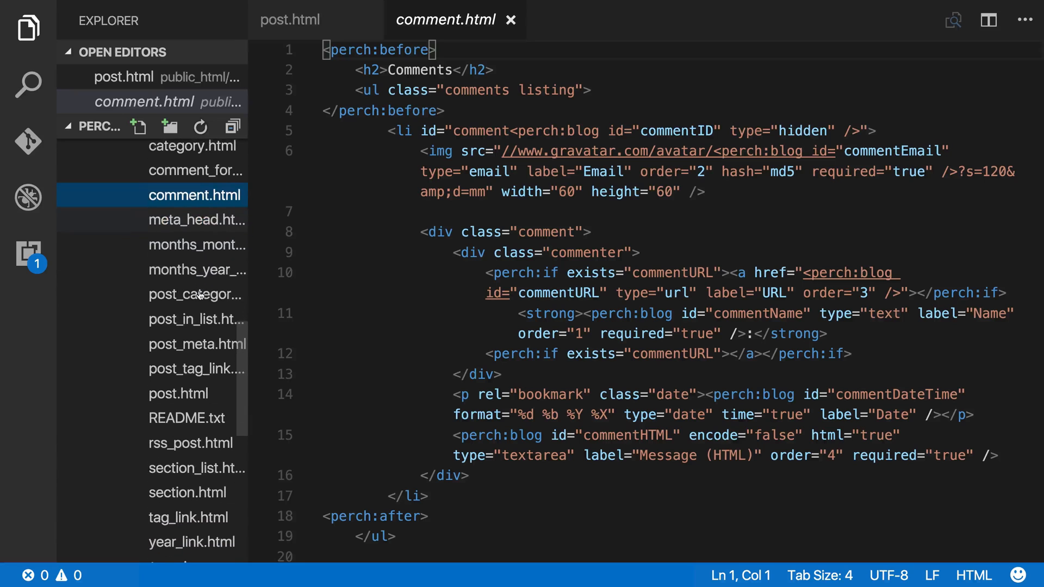
{"action": "left_click", "coordinate": [196, 319]}
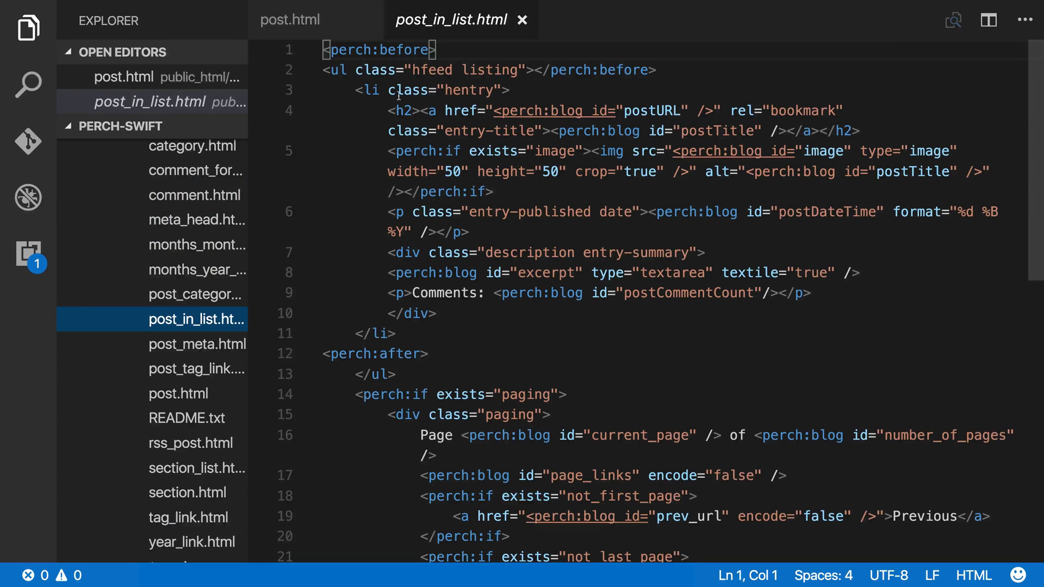
{"action": "scroll", "scroll_direction": "down", "scroll_amount": 3}
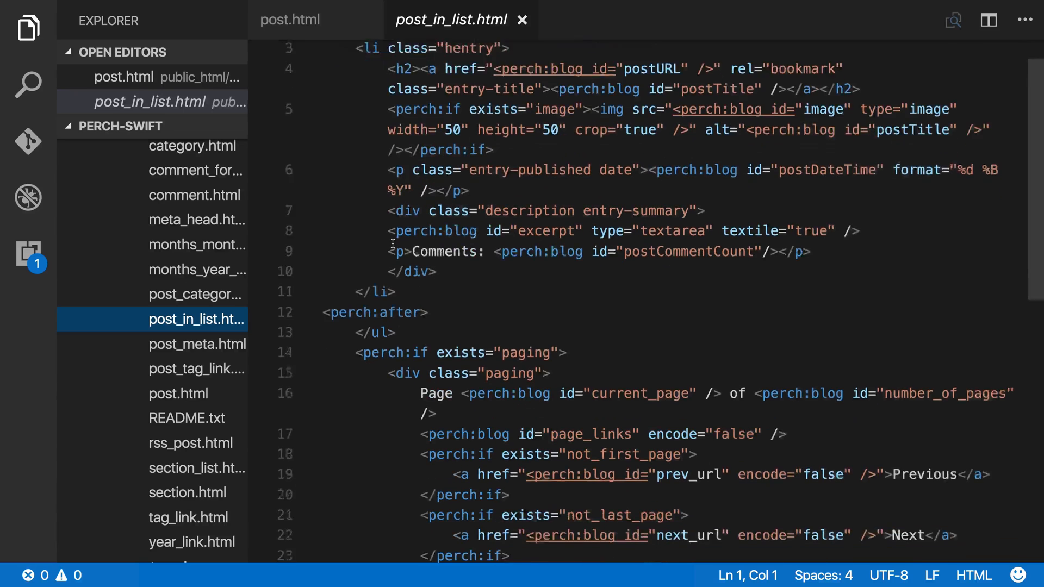